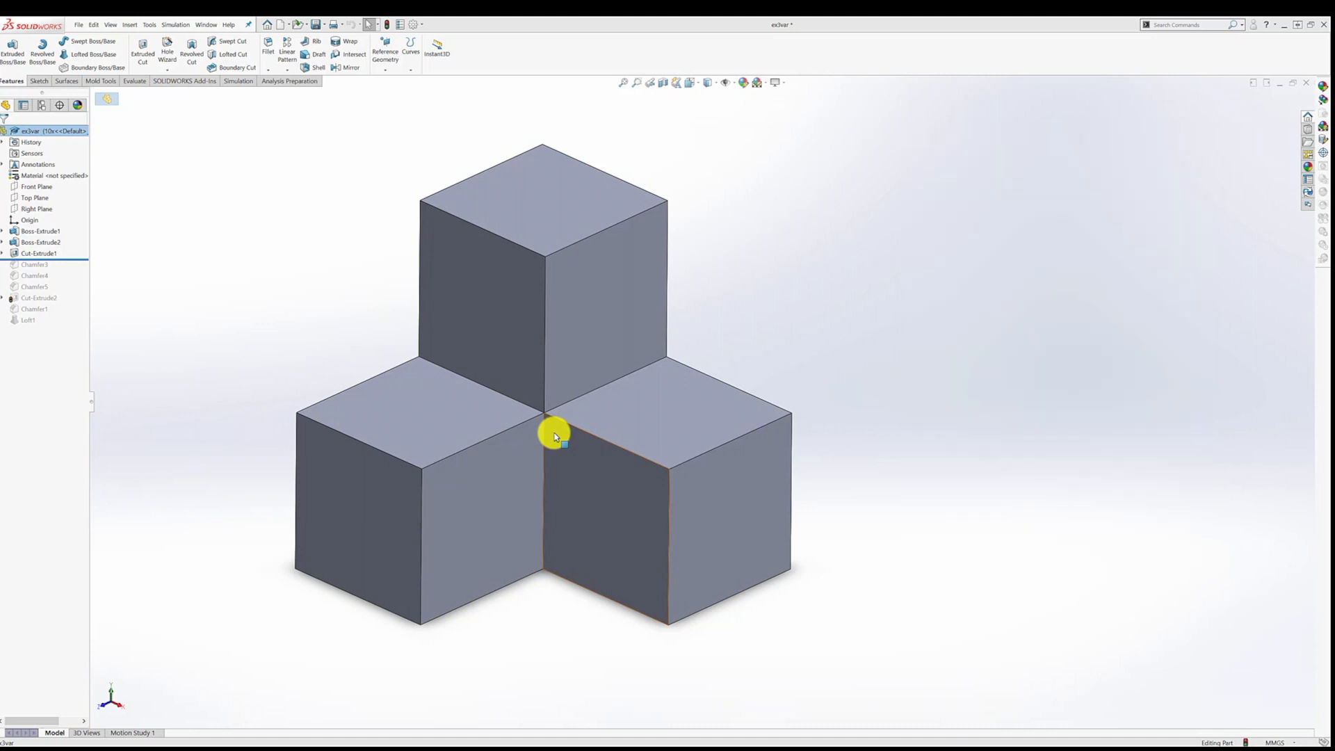
mouse_move(599, 464)
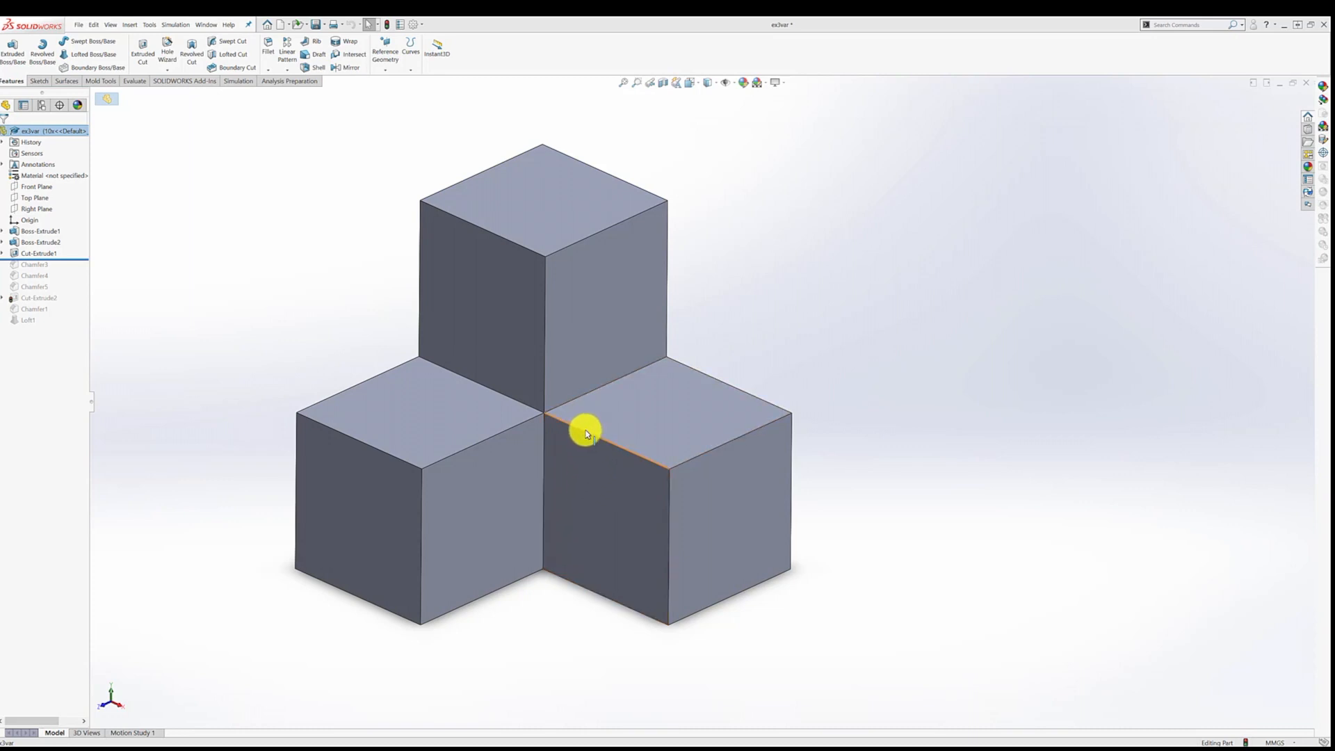
mouse_move(497, 393)
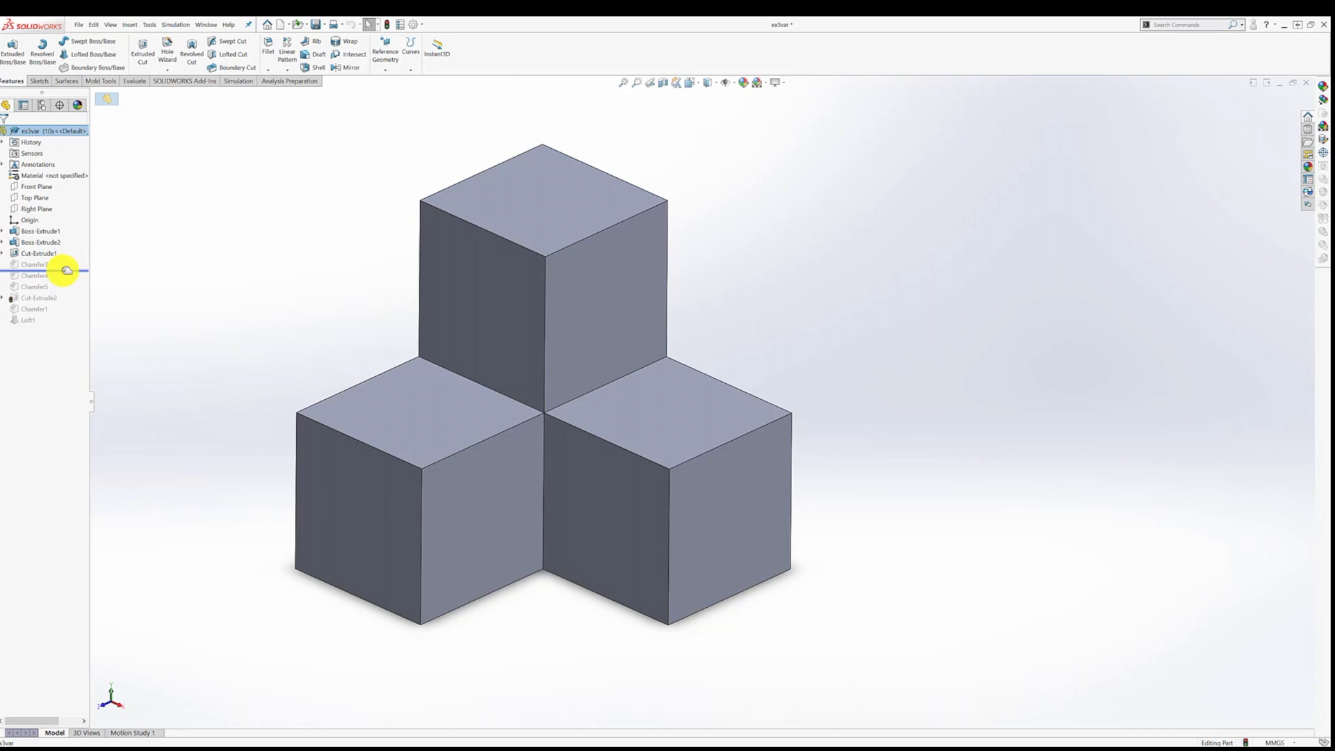
- Move the rollback bar below Chamfer3 to restore the top cube's first chamfer
click(34, 265)
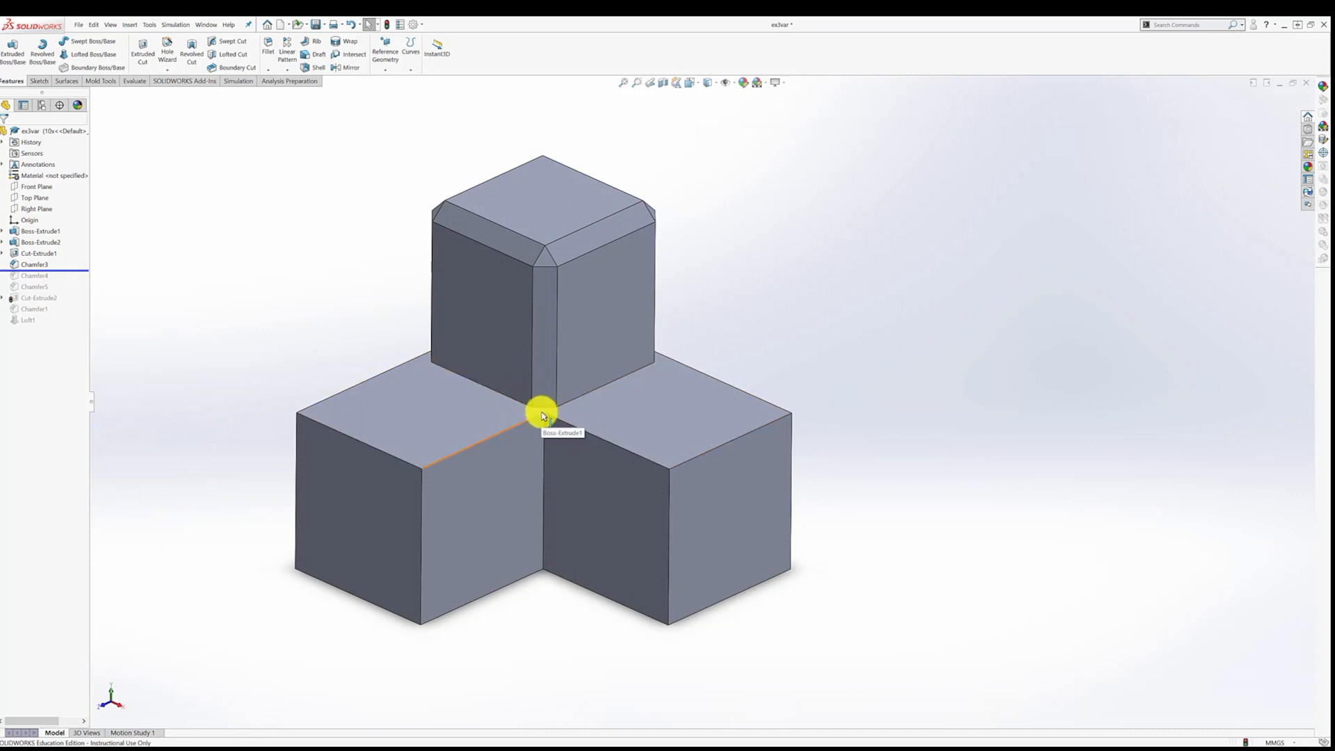
mouse_move(538, 420)
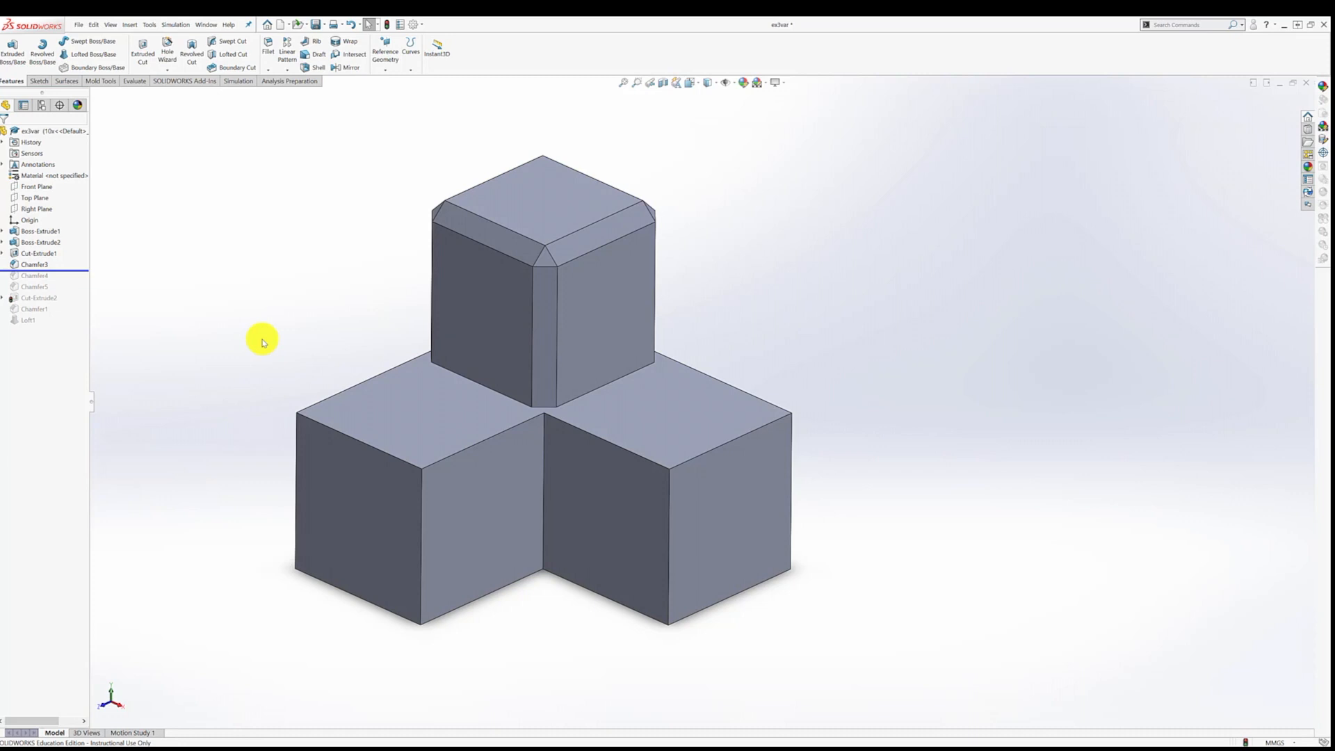
mouse_move(155, 323)
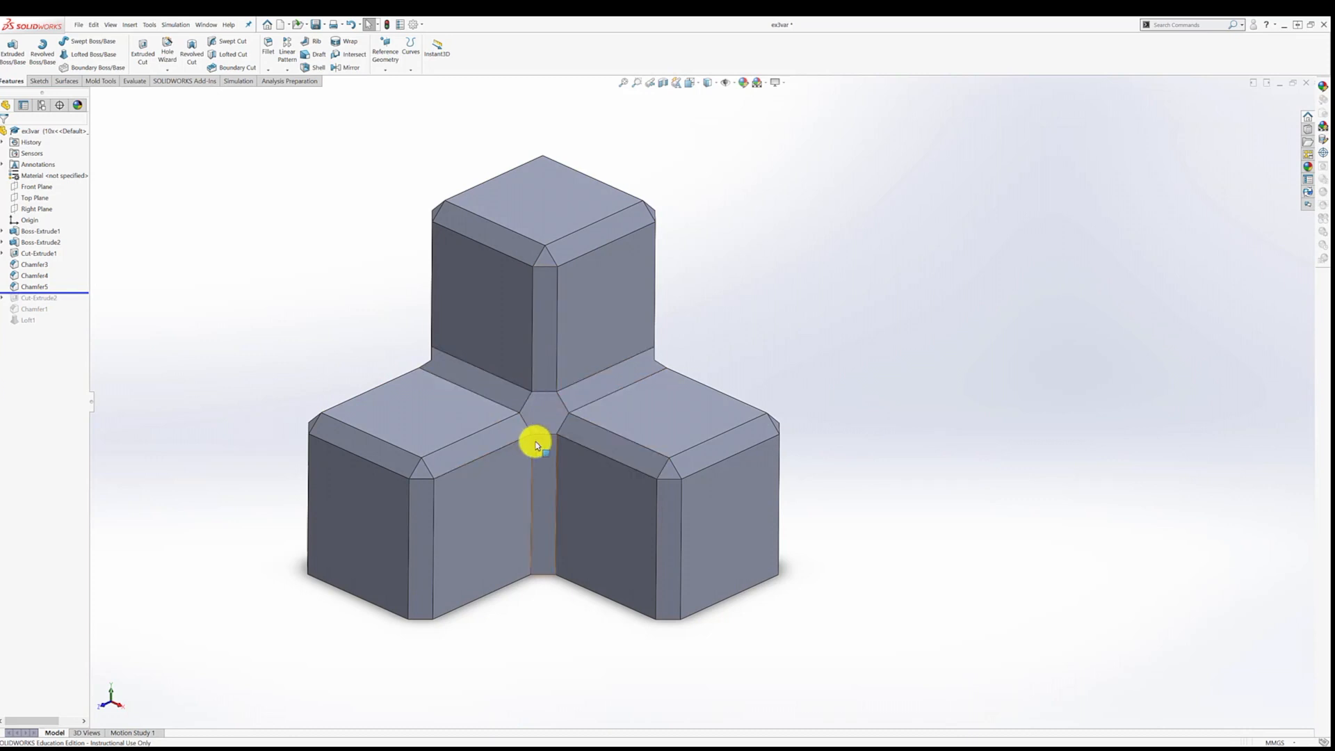
mouse_move(596, 424)
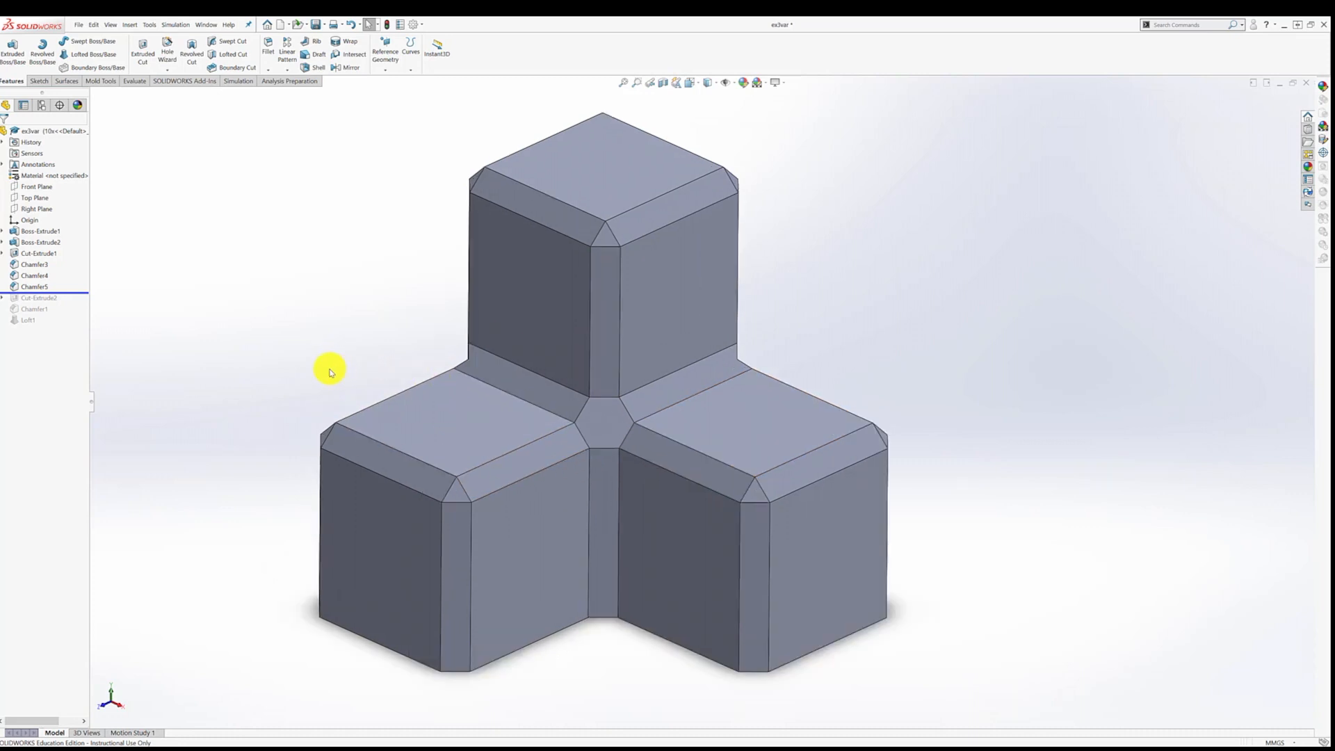
drag(330, 373, 388, 367)
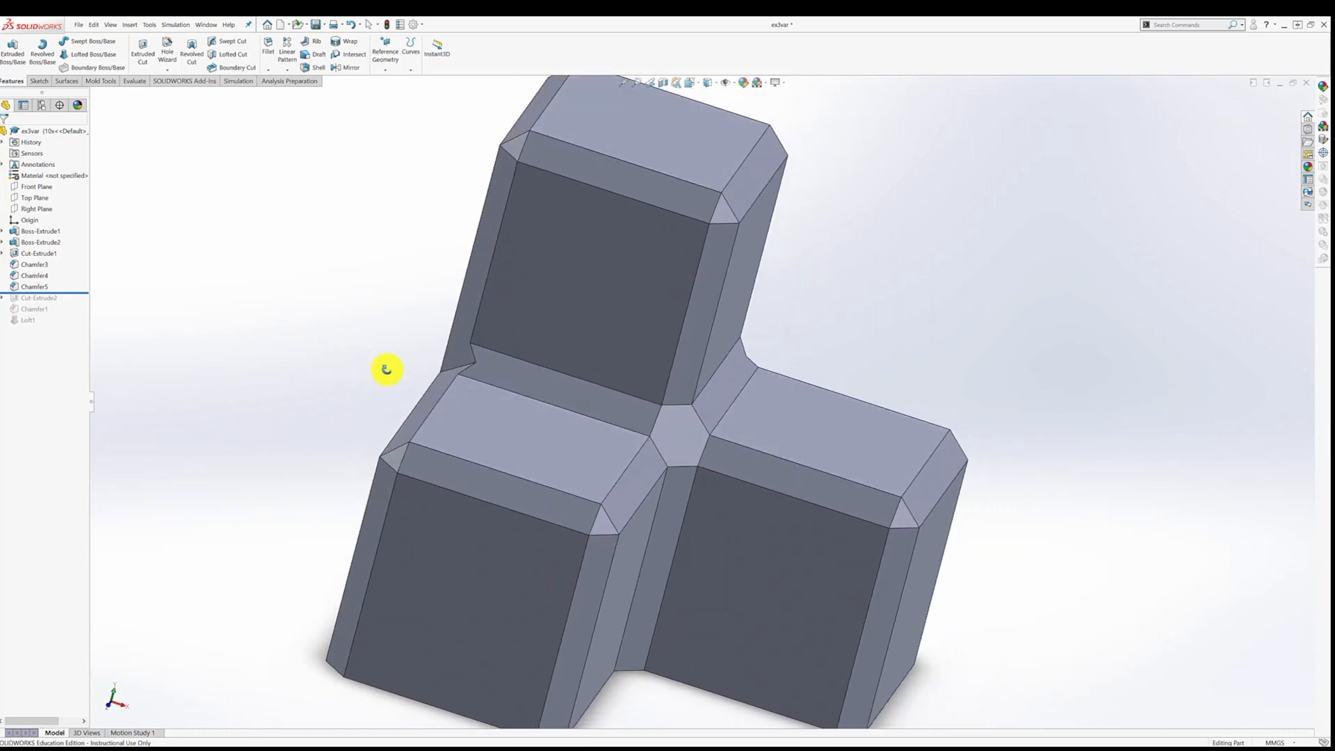
drag(388, 368, 447, 391)
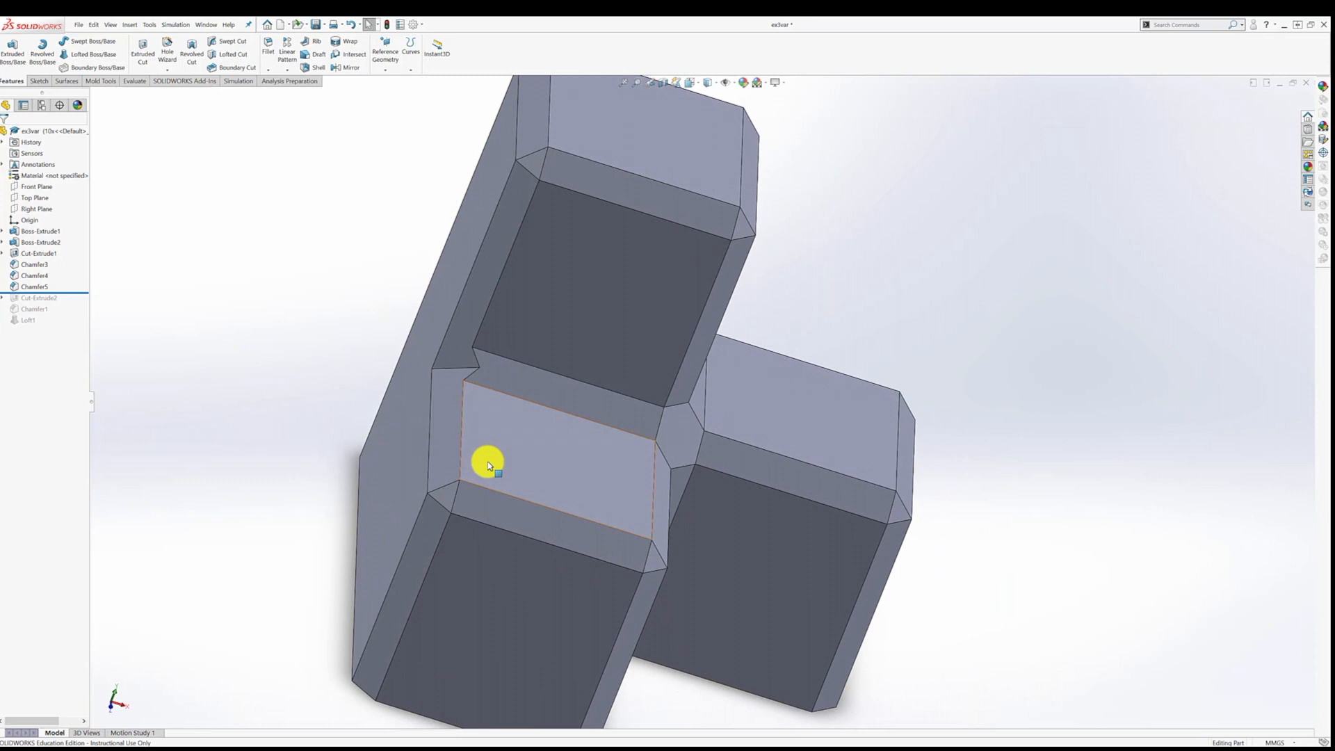
drag(488, 463, 399, 417)
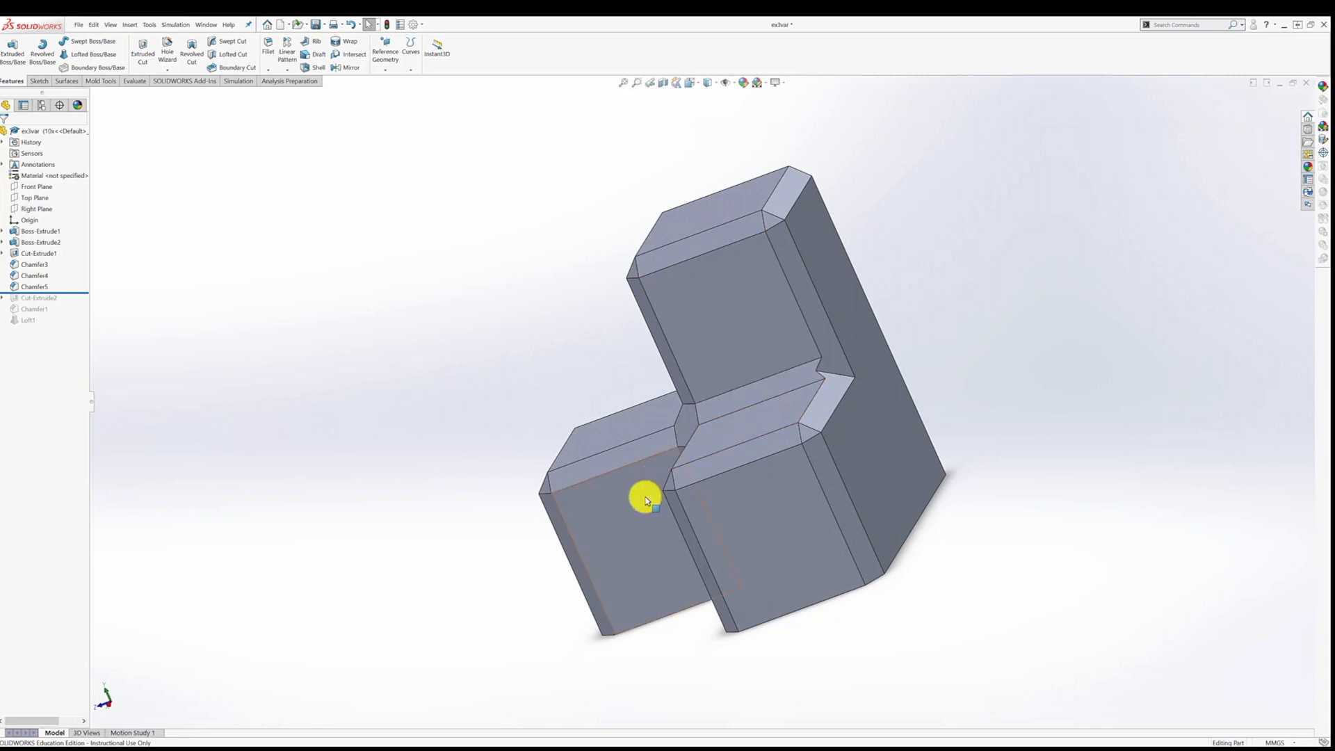
drag(645, 501, 734, 433)
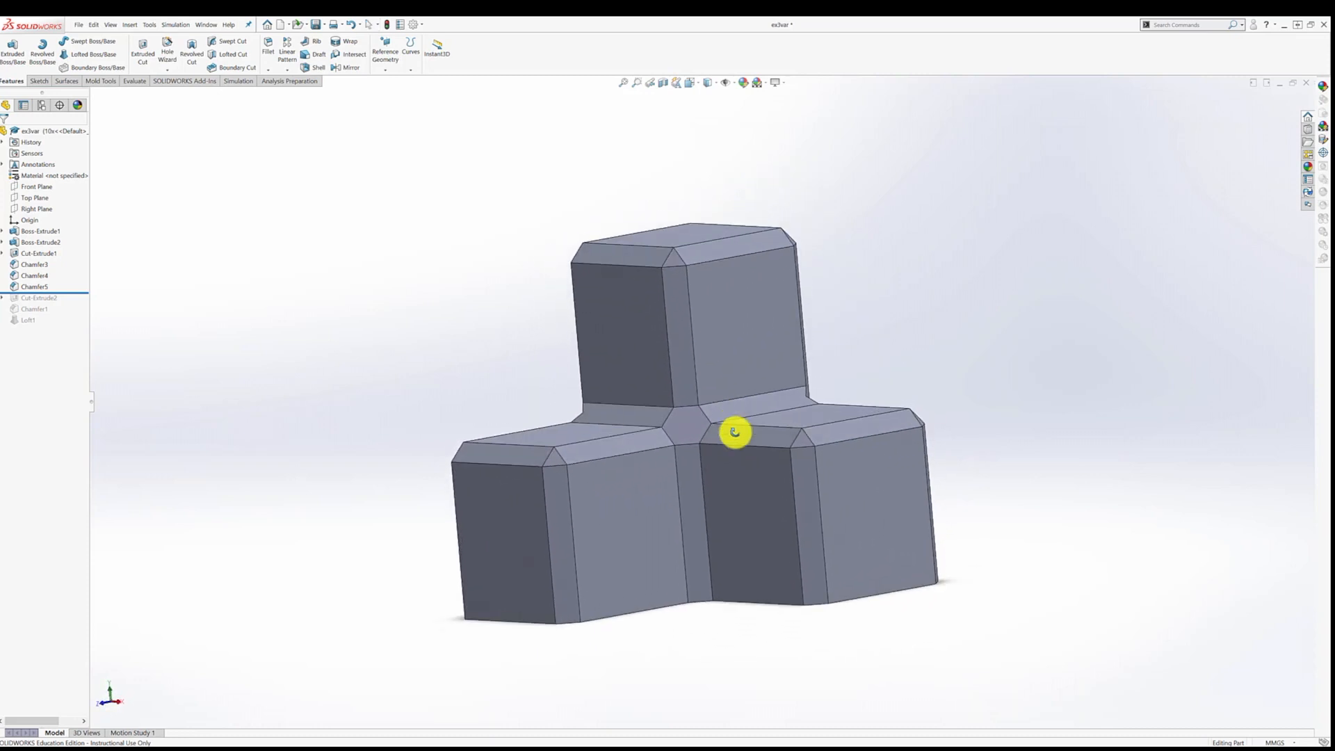
drag(734, 433, 750, 436)
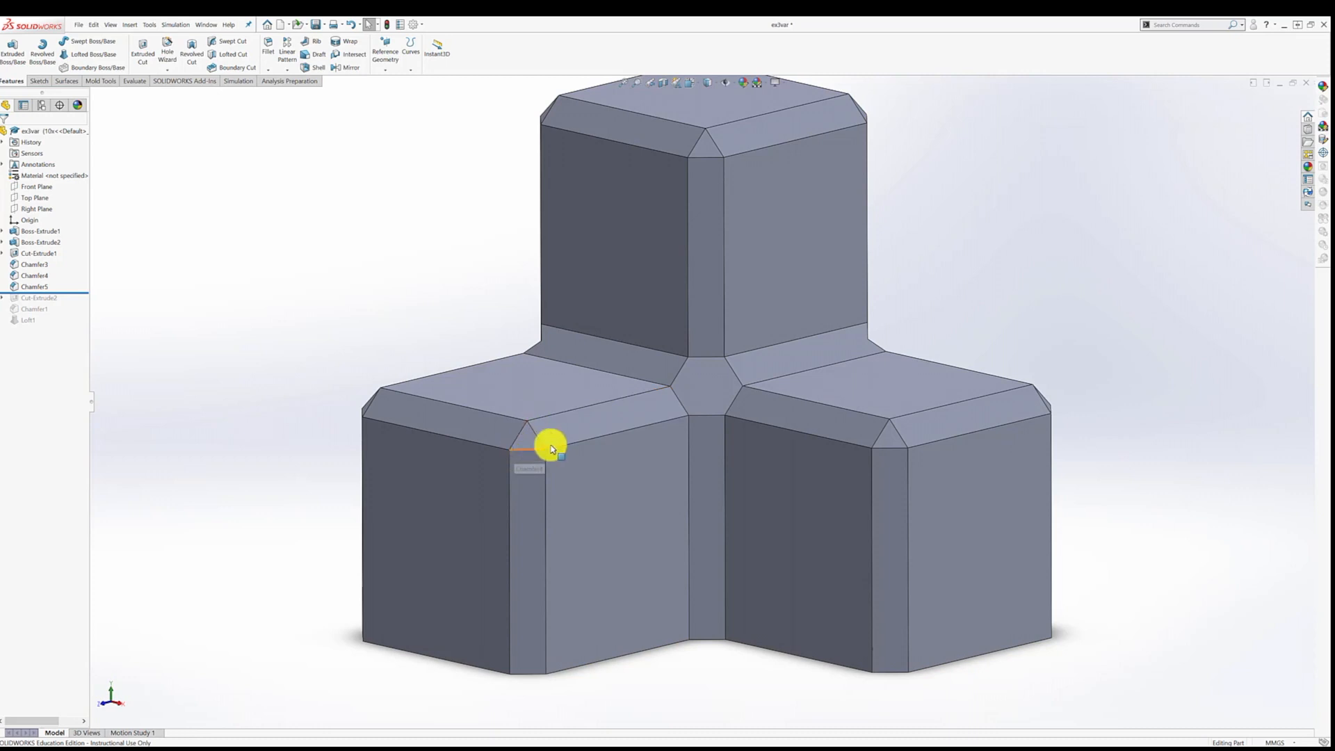
mouse_move(497, 434)
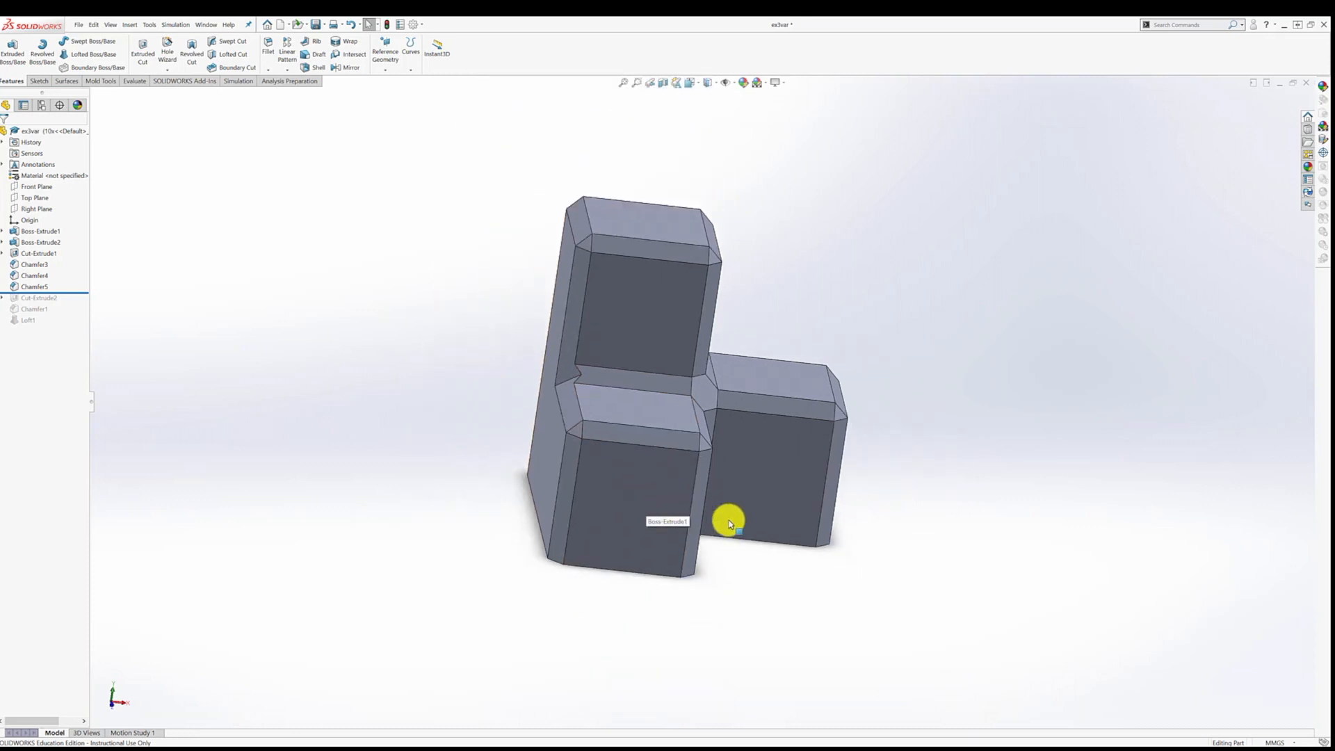
drag(728, 524, 687, 449)
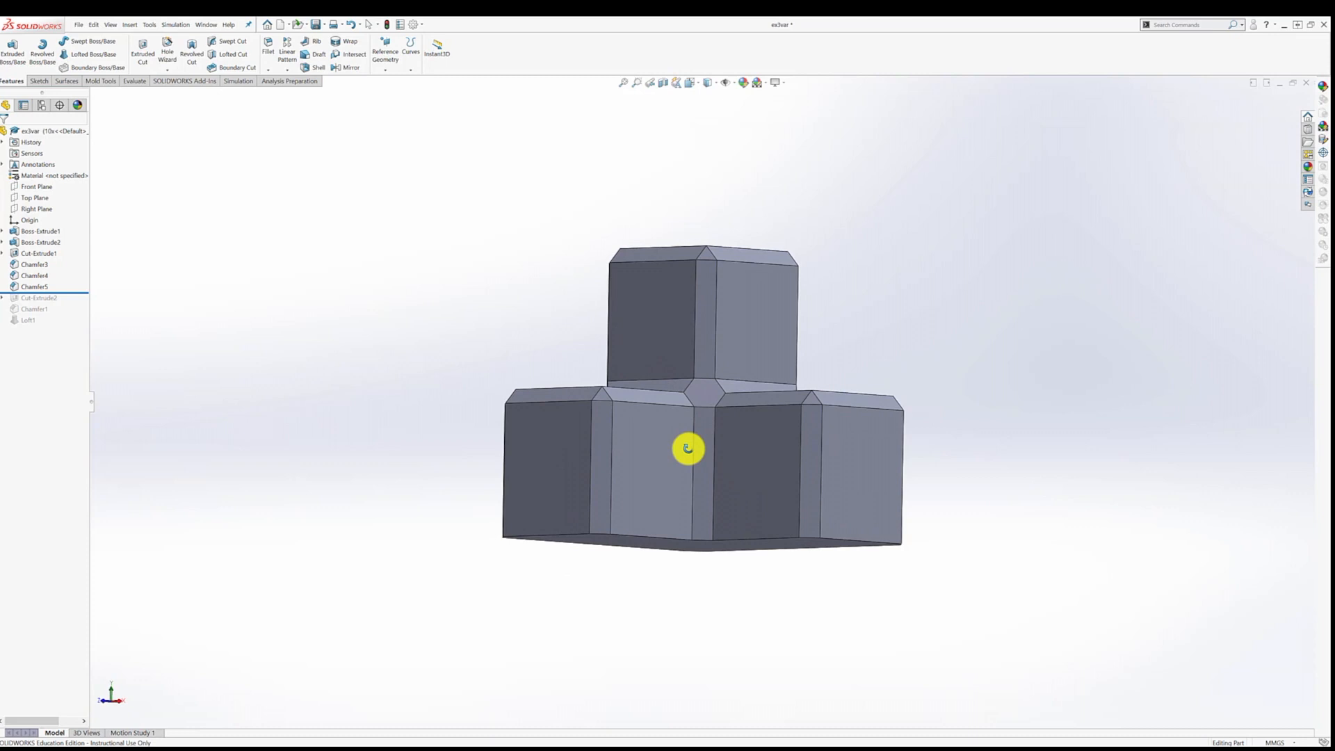
drag(688, 449, 686, 507)
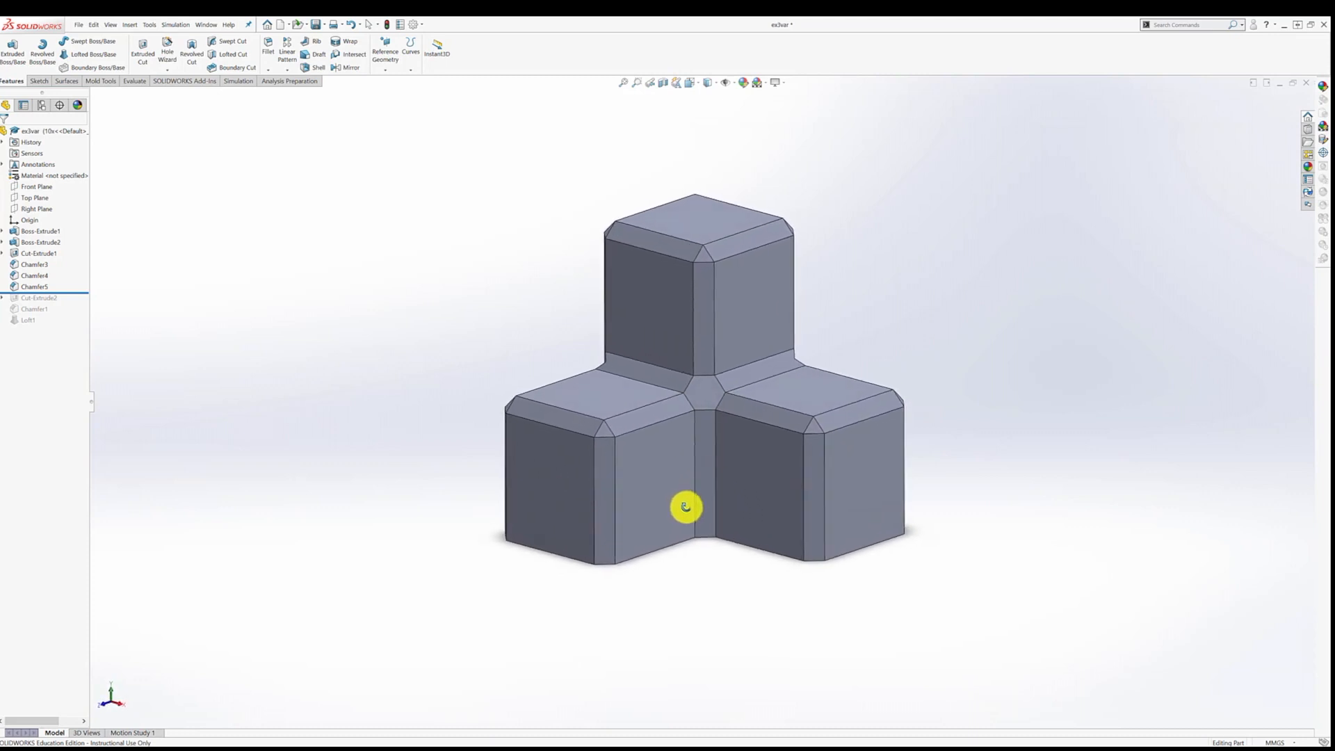
scroll(up, 3)
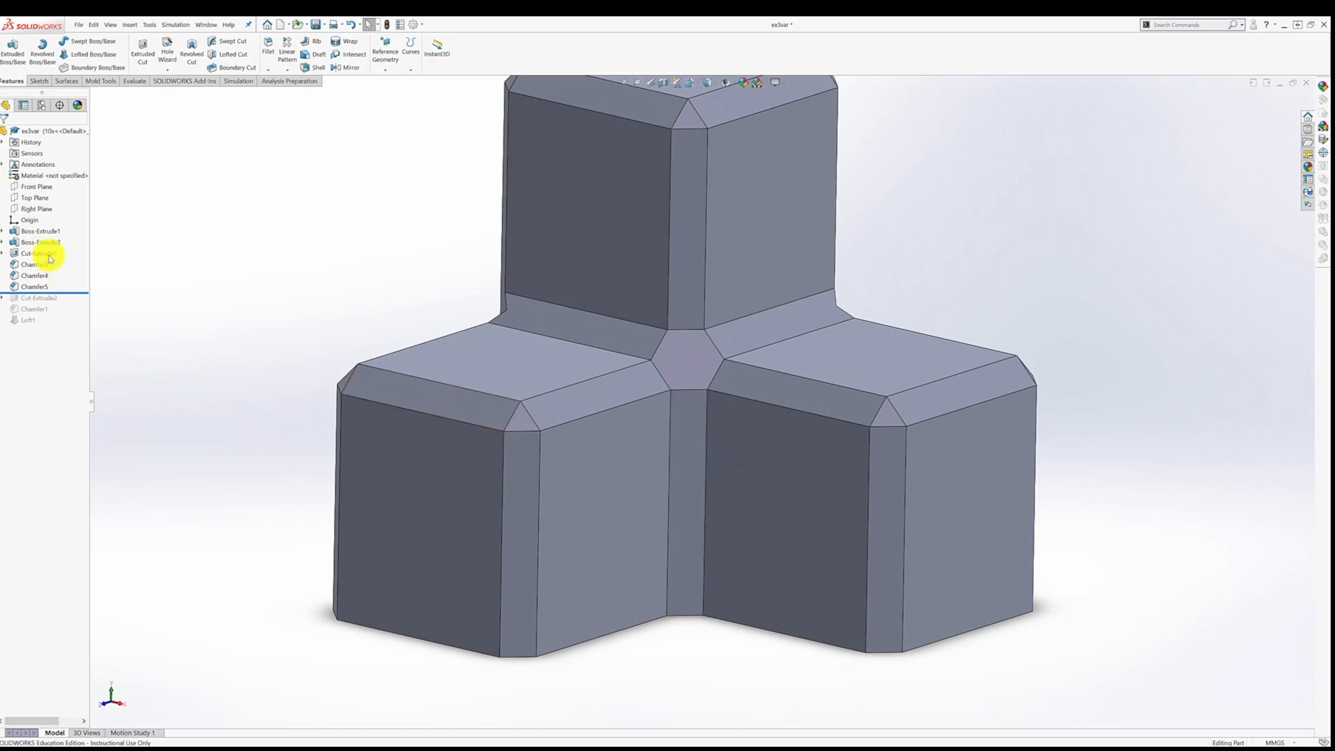
- Roll the part back before Chamfer3, hiding all three chamfers
click(34, 253)
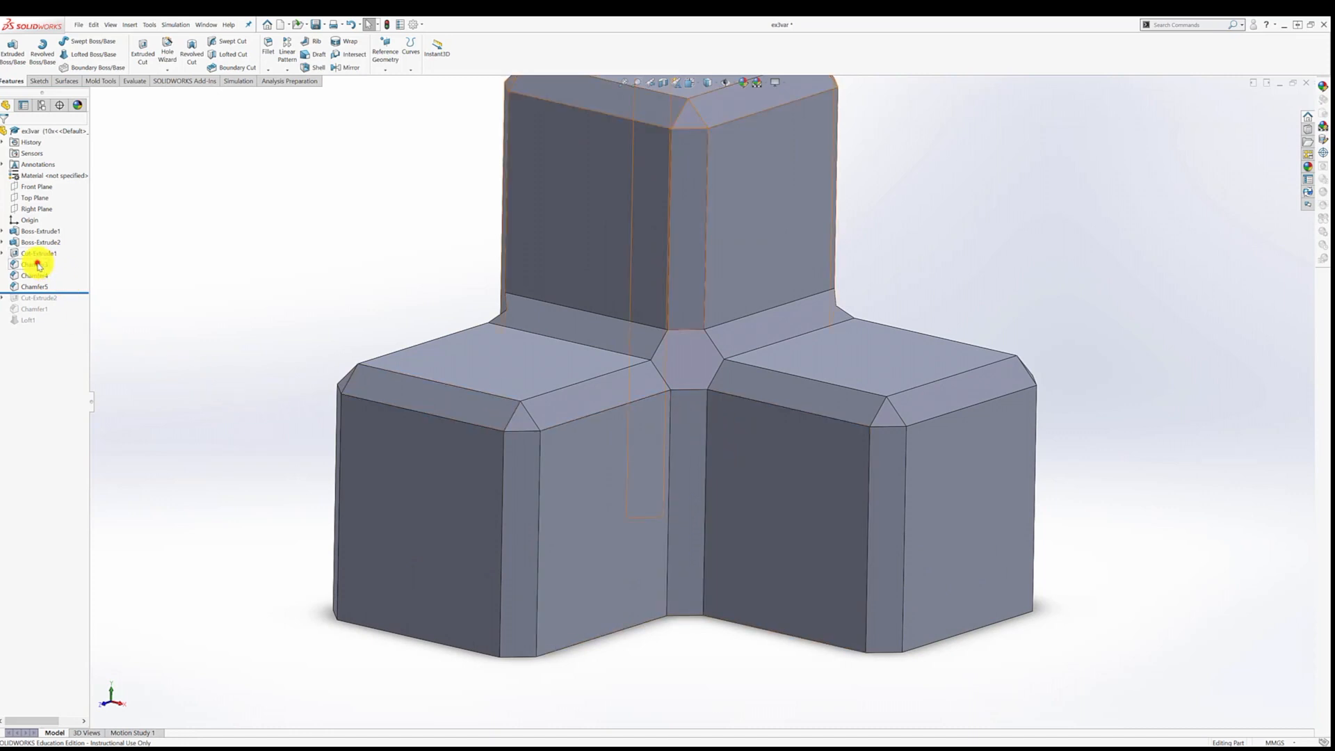
right_click(34, 264)
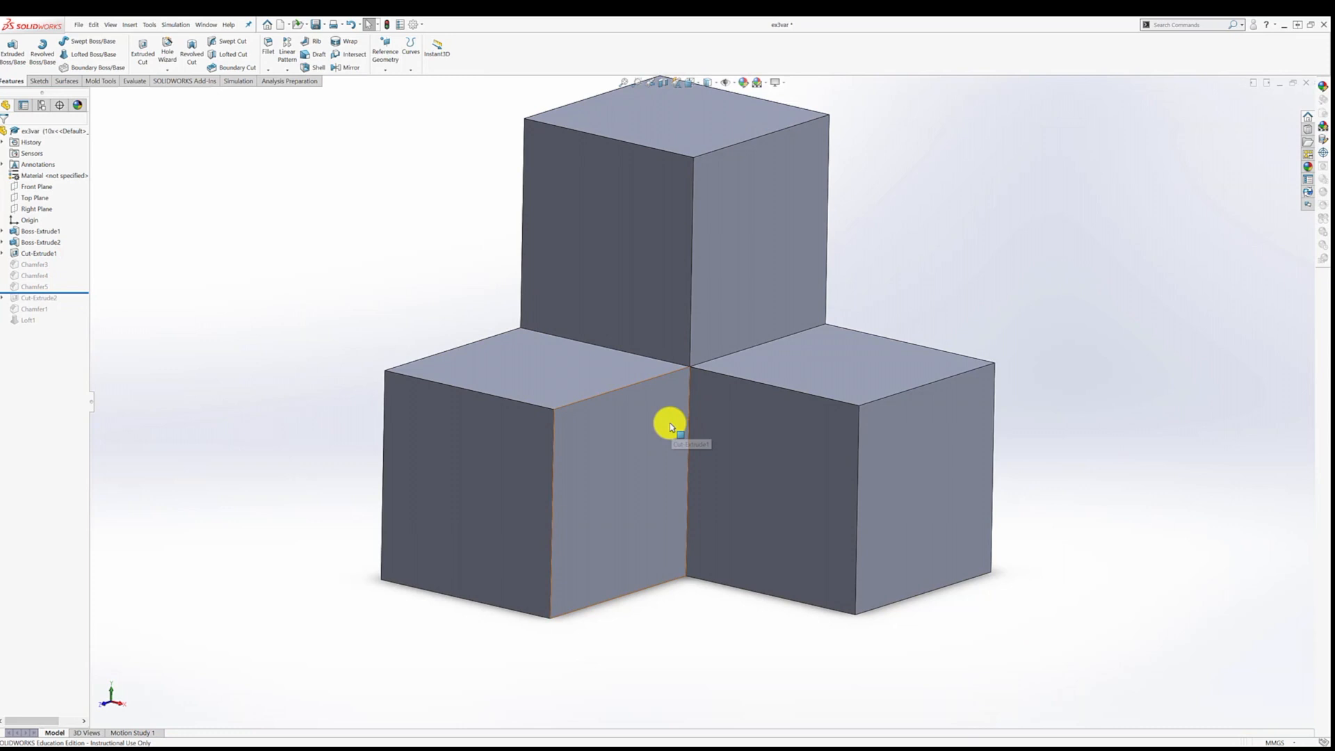
mouse_move(713, 330)
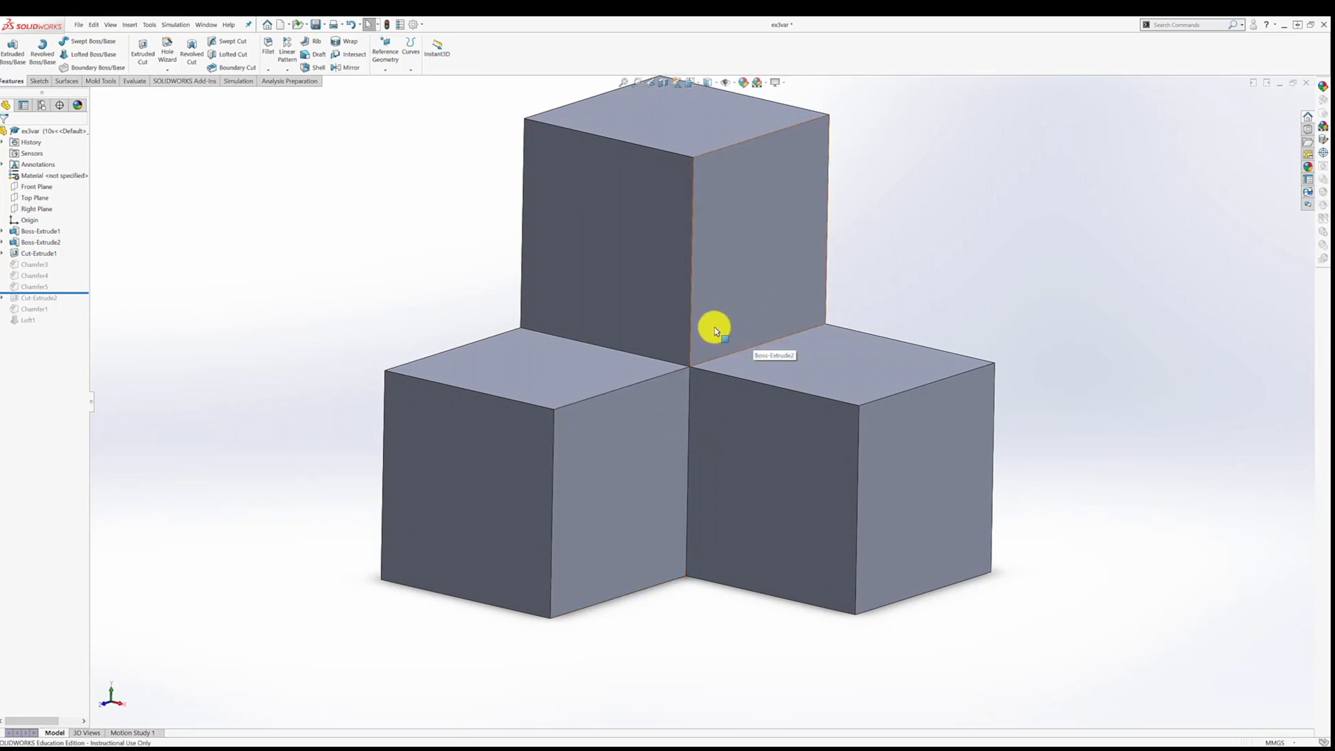
mouse_move(700, 280)
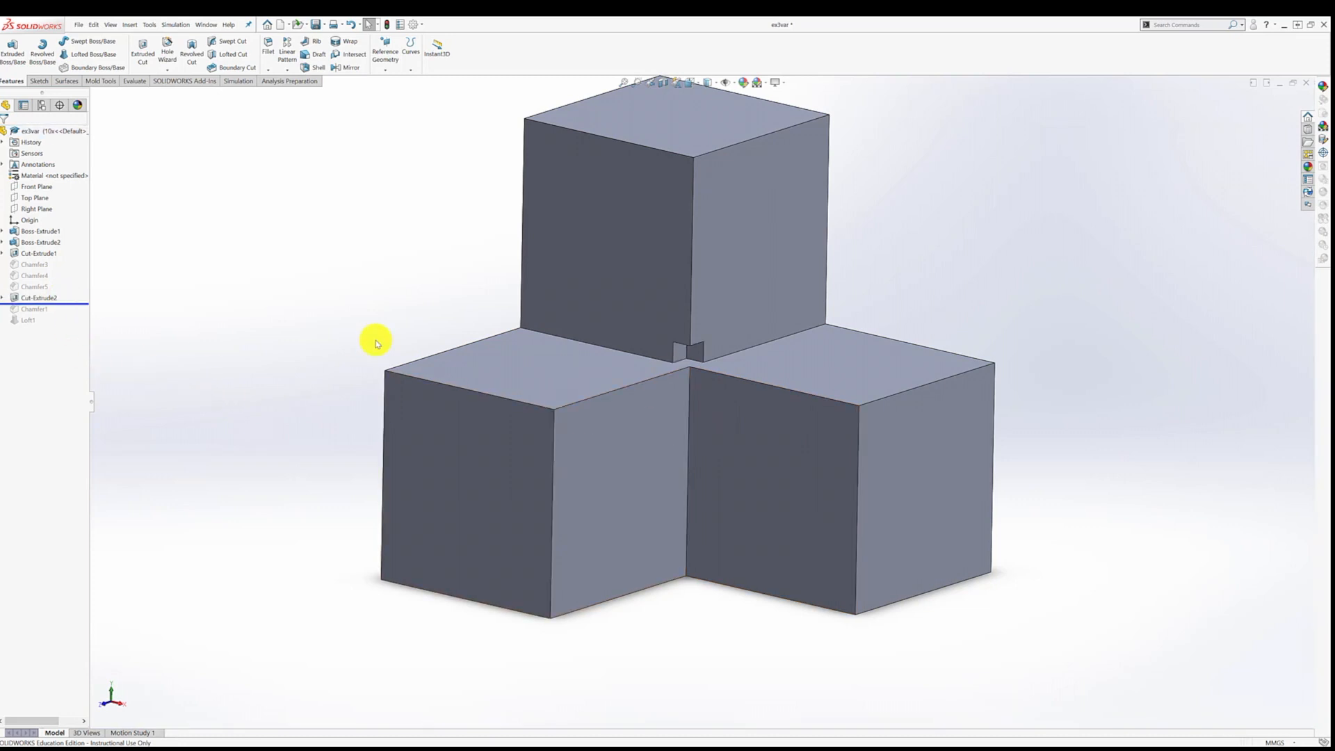
mouse_move(728, 356)
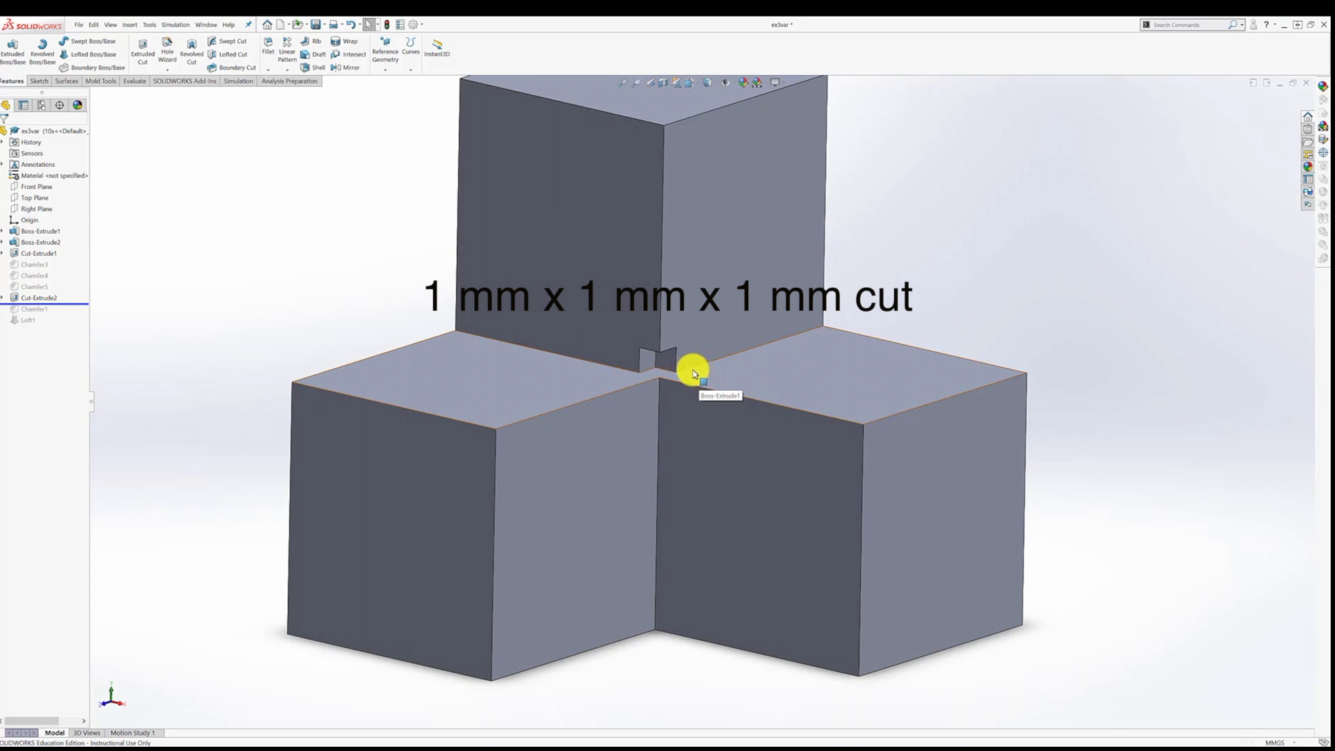
mouse_move(784, 389)
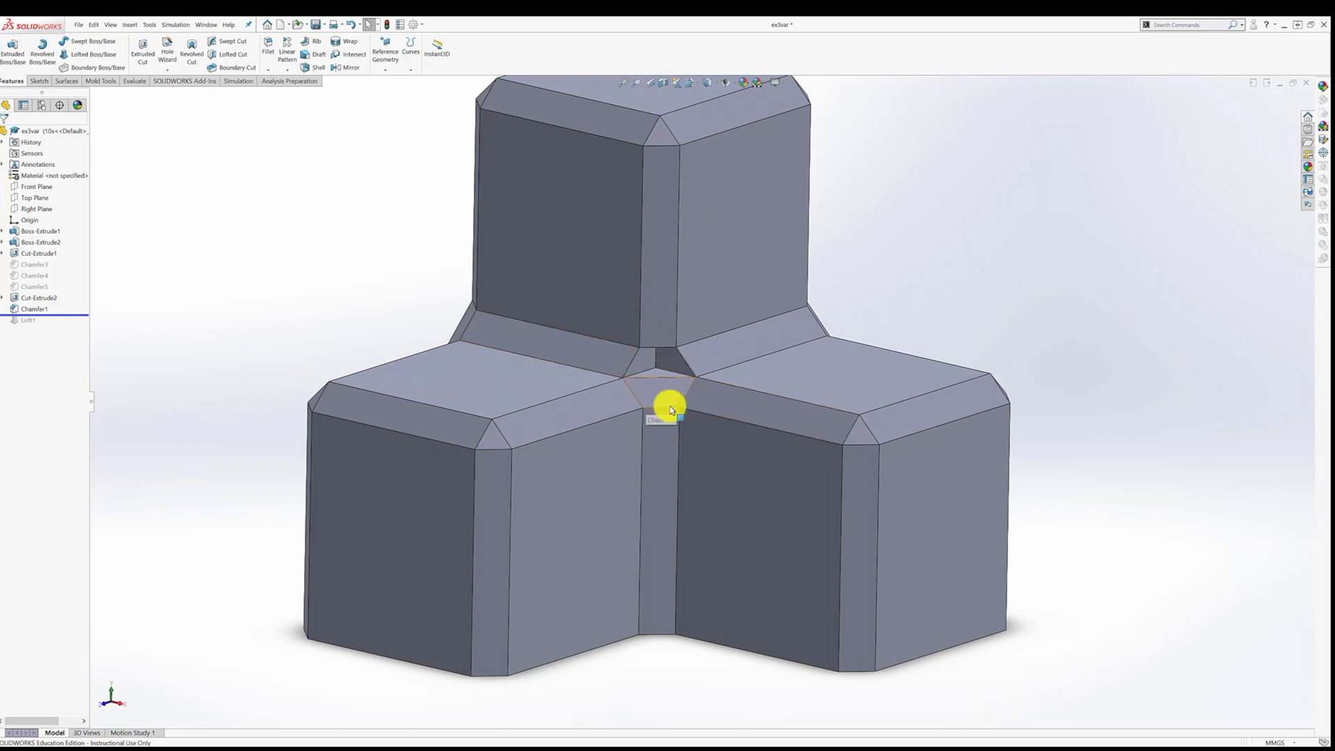
mouse_move(625, 396)
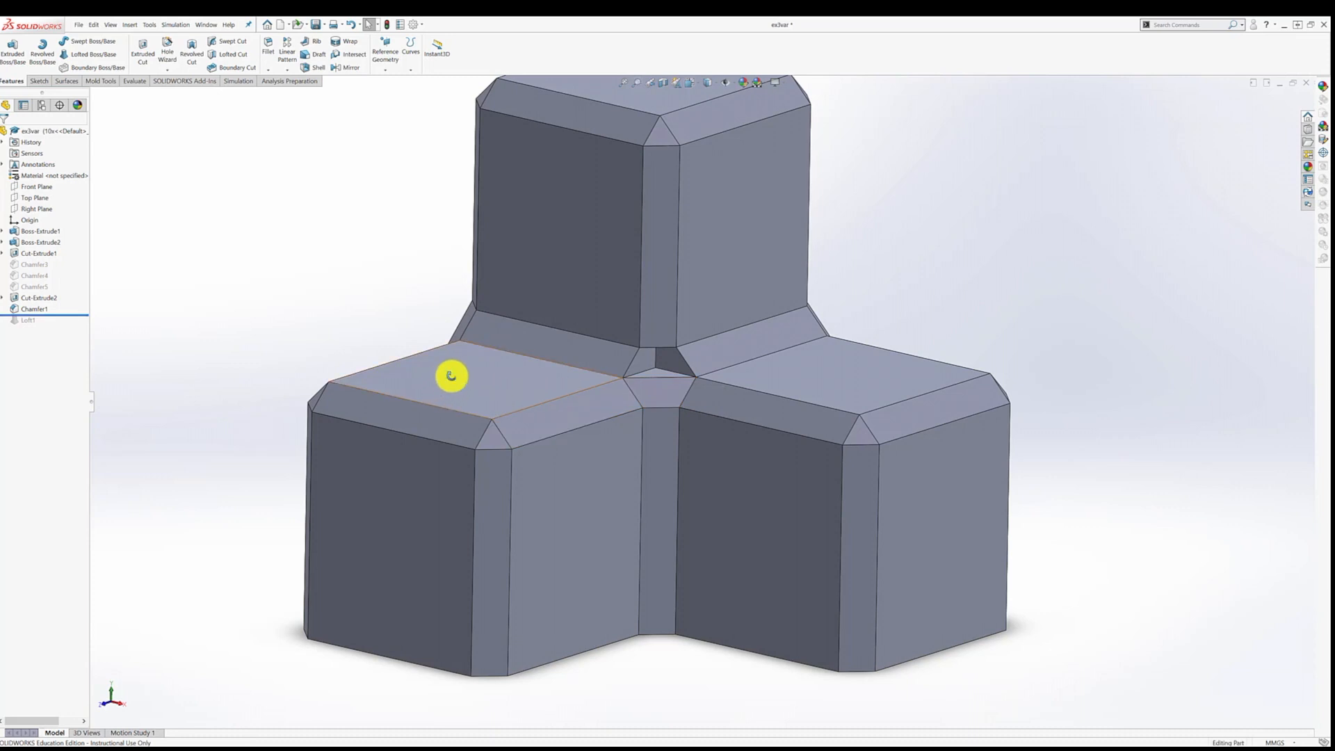
drag(452, 377, 439, 358)
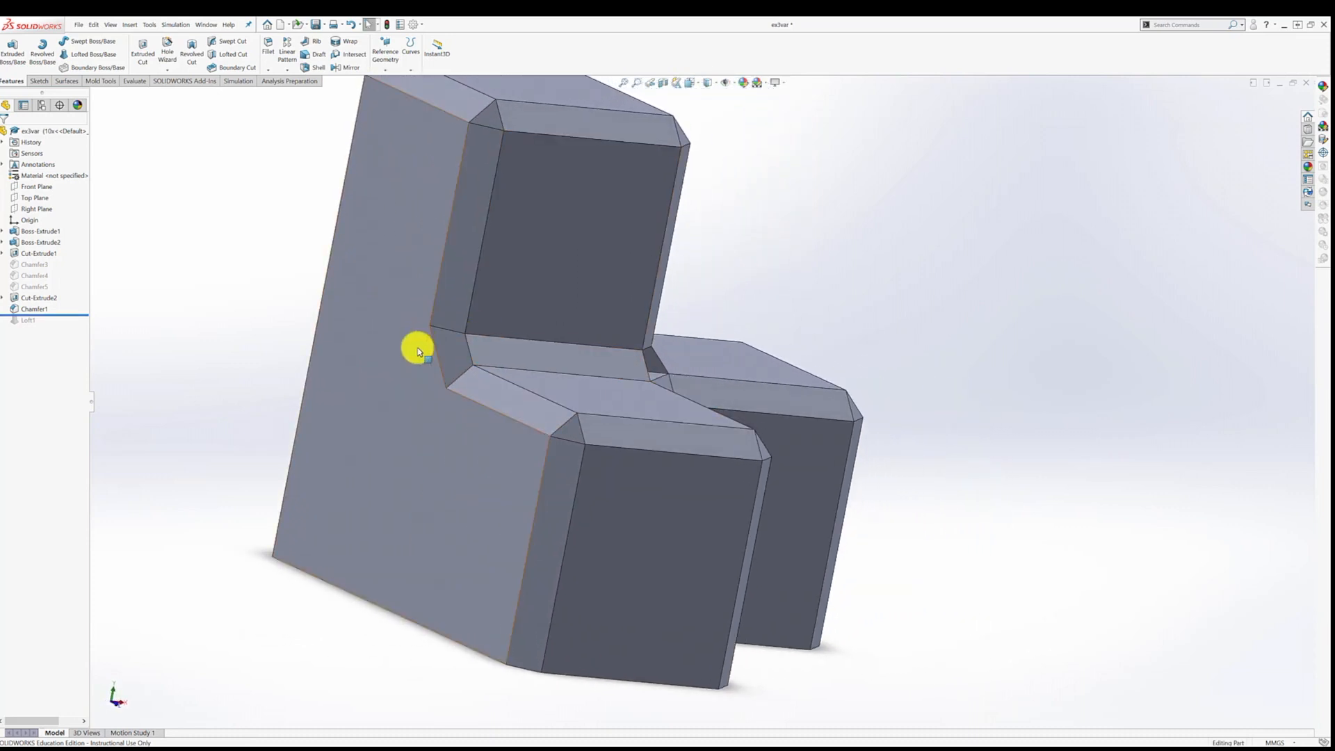
drag(417, 352, 553, 381)
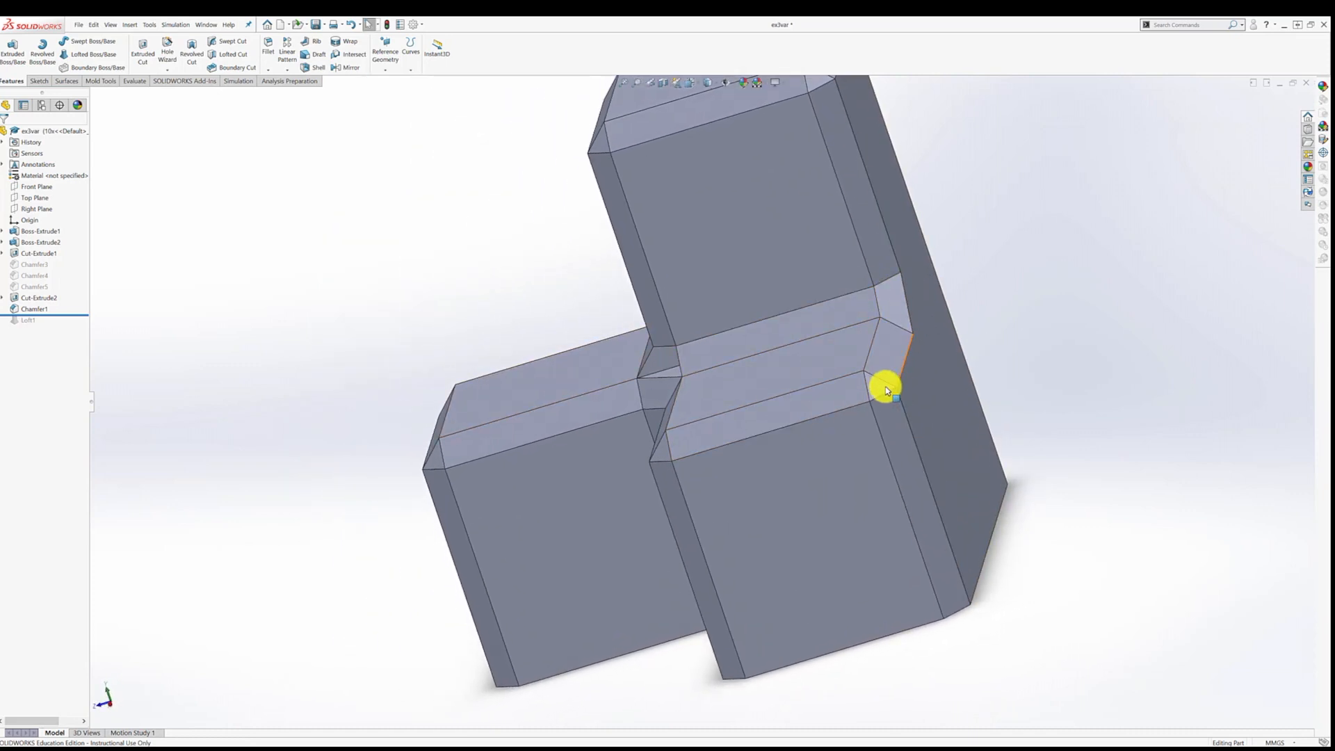
mouse_move(651, 458)
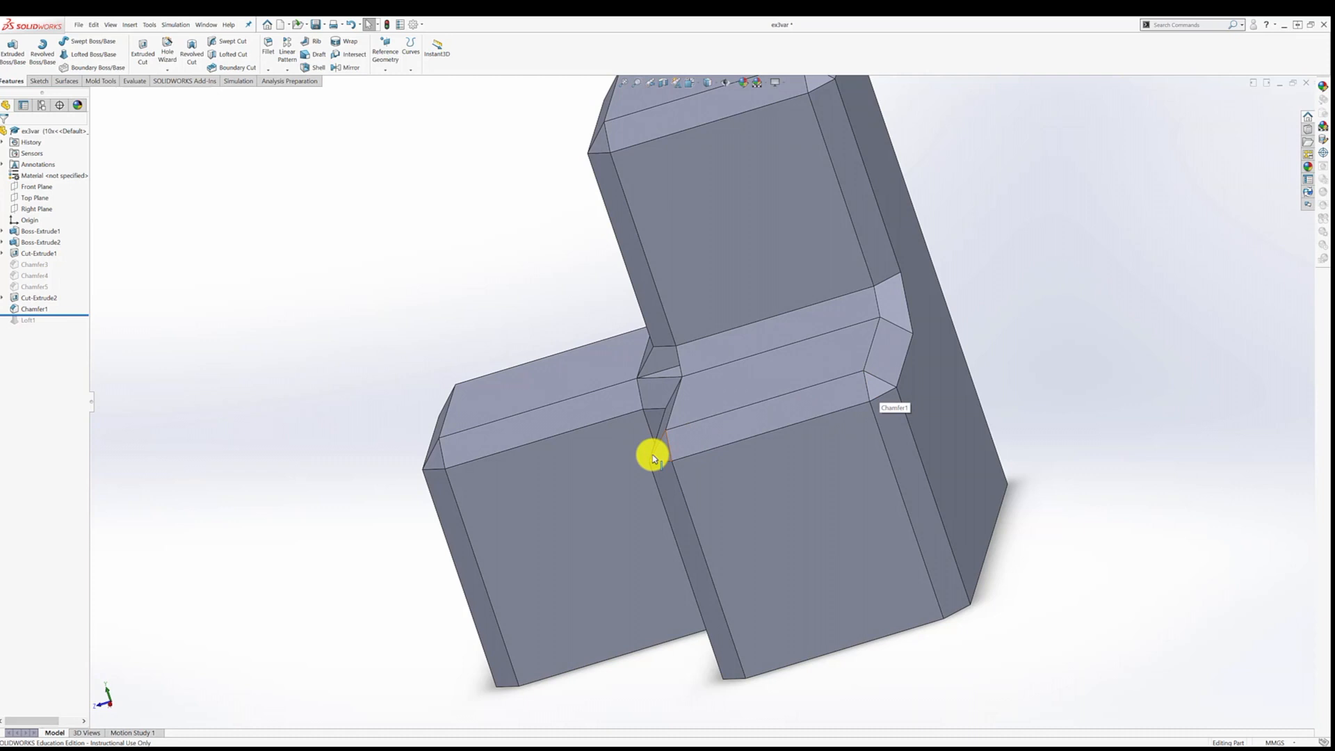
drag(652, 455, 328, 482)
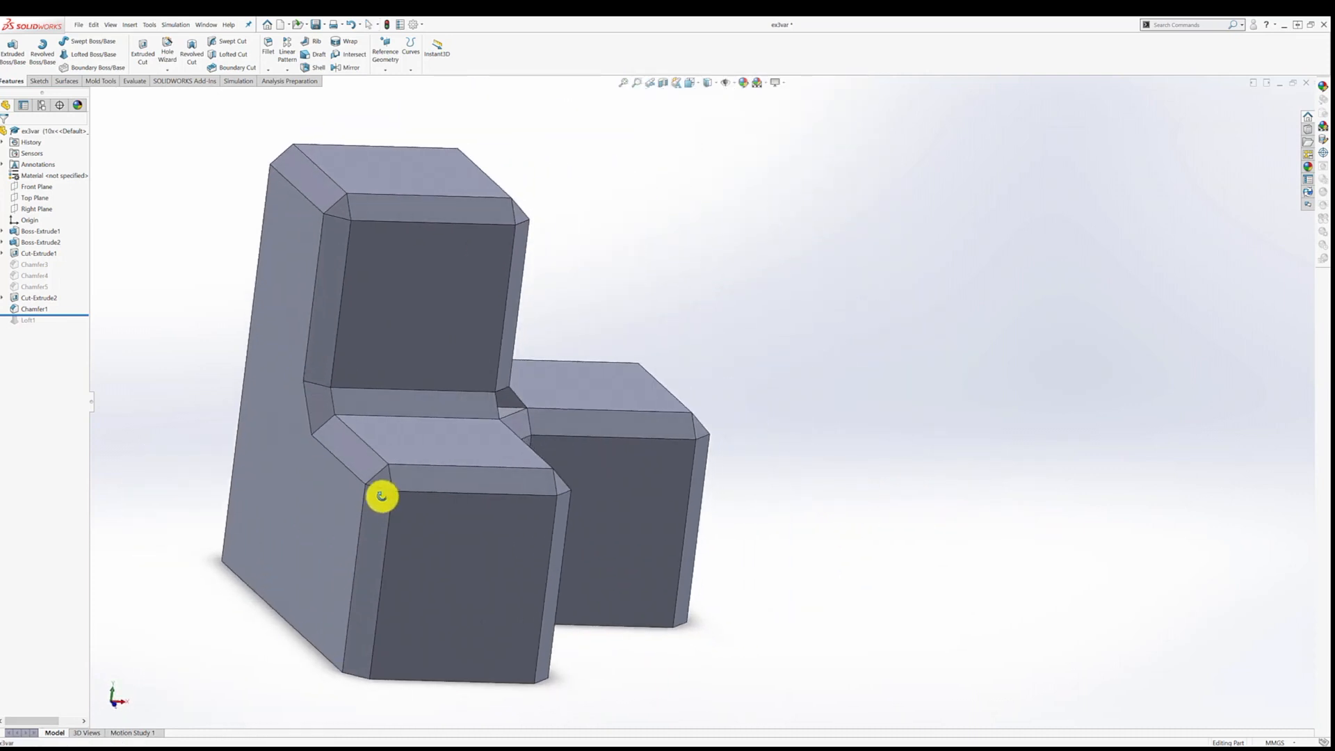
drag(382, 497, 303, 477)
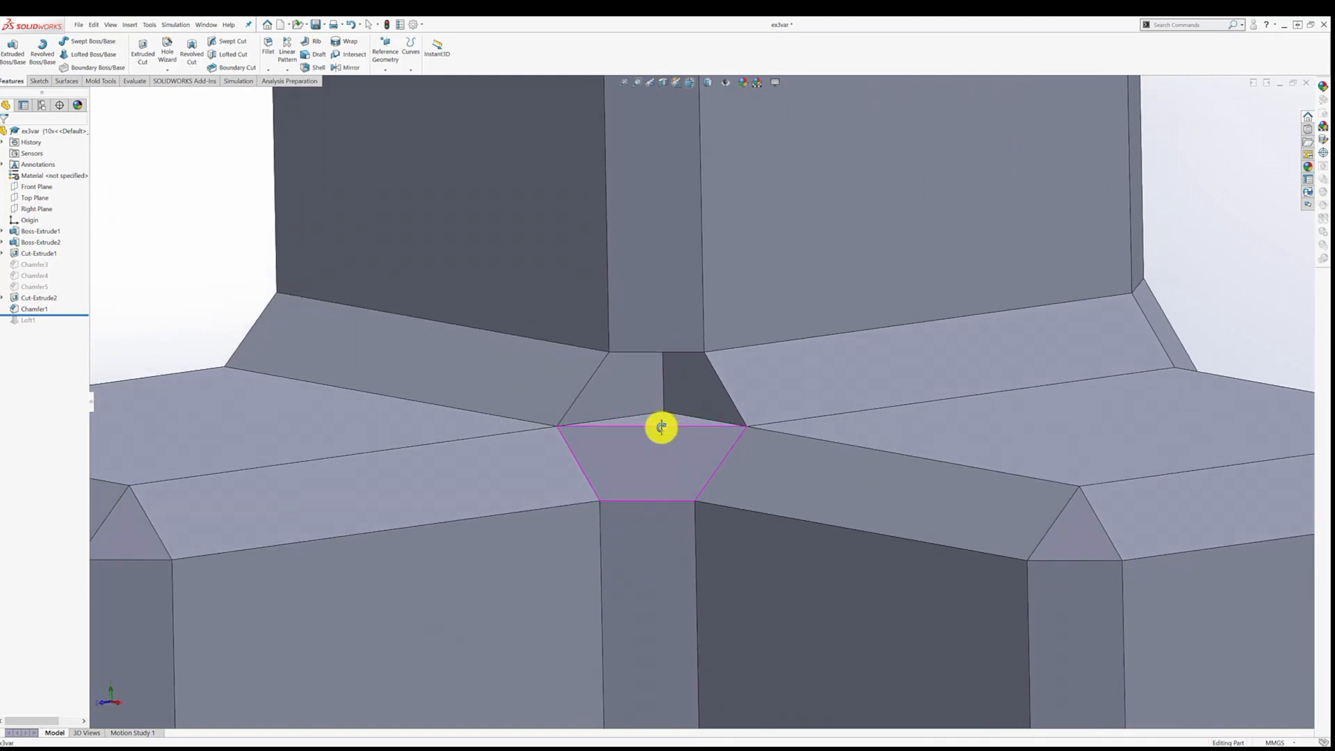
drag(663, 427, 642, 372)
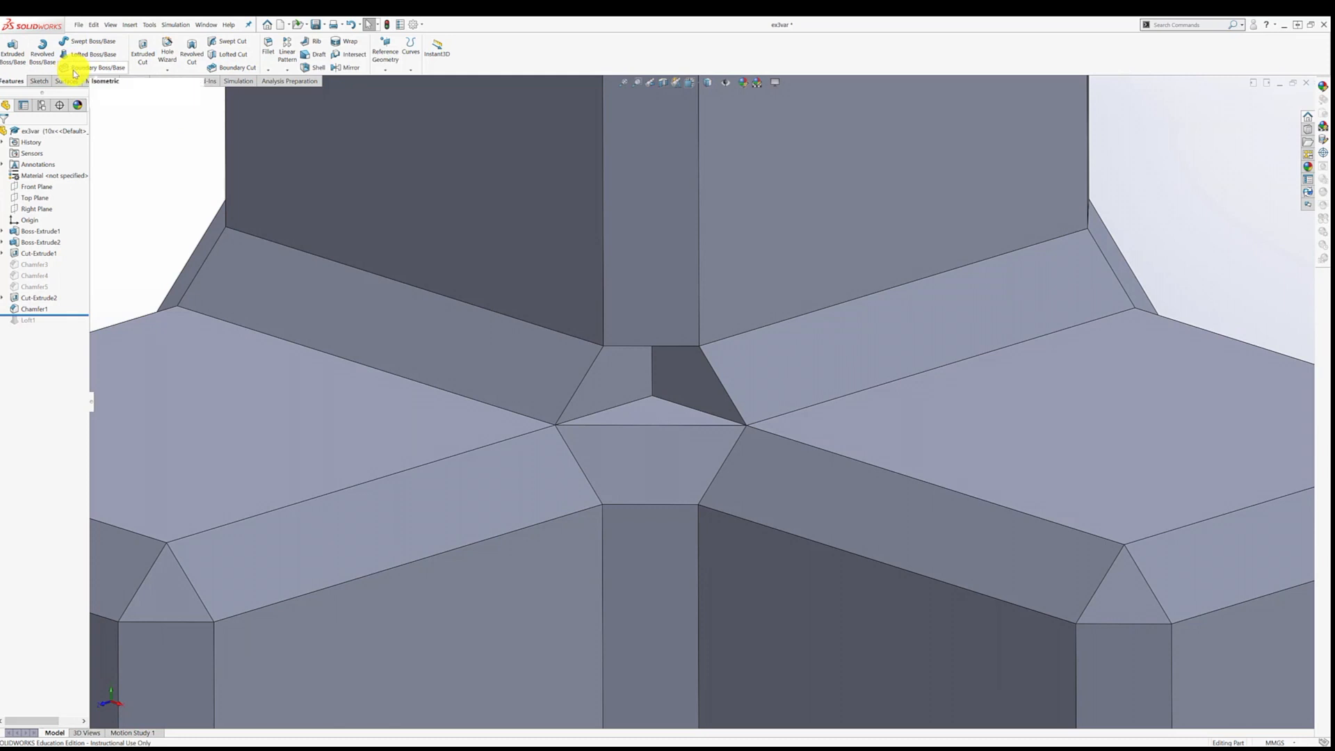
mouse_move(102, 68)
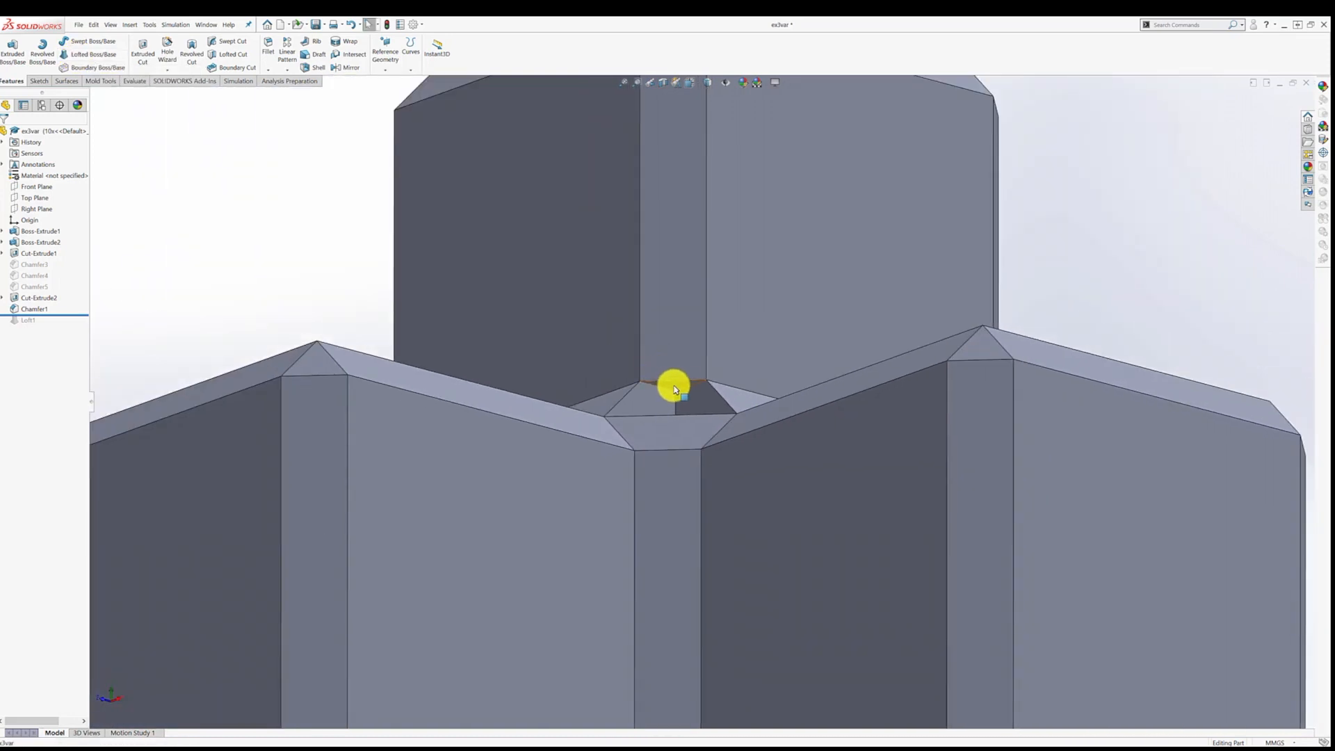
mouse_move(698, 396)
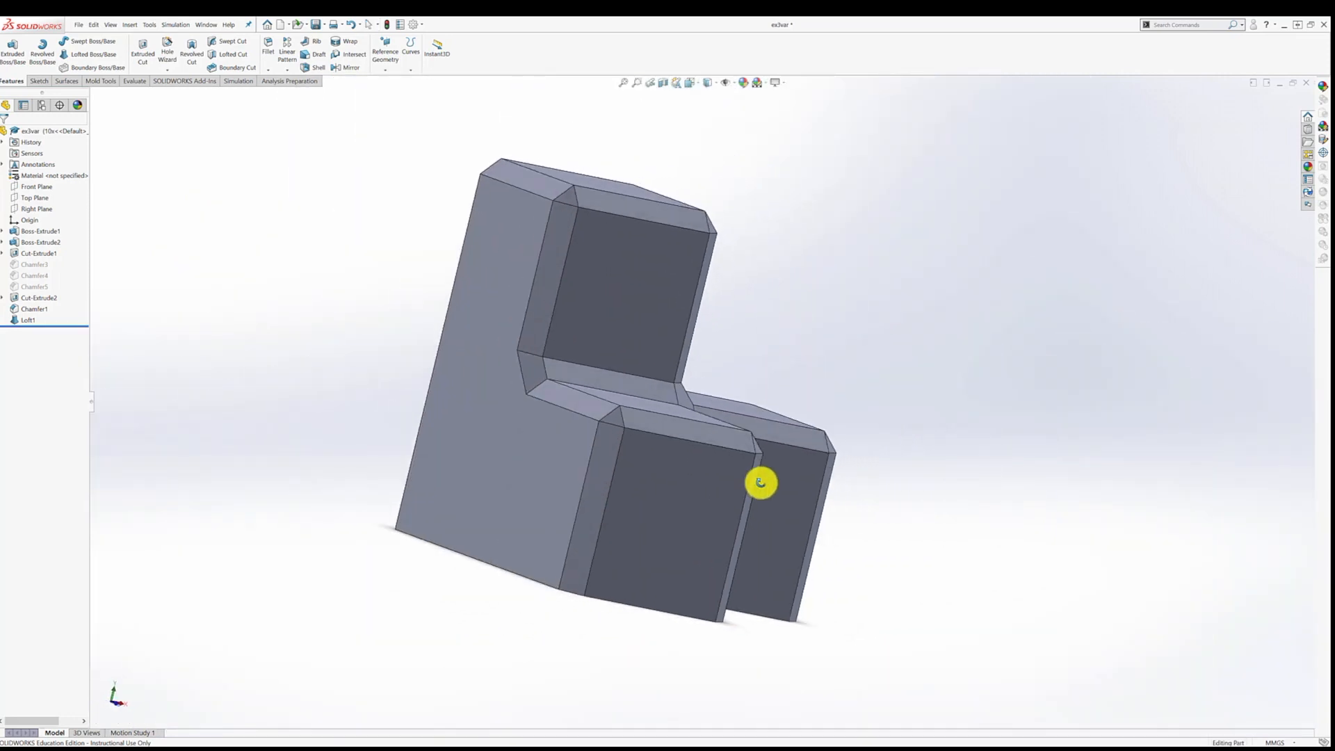
- Delete Loft1 from the feature tree and confirm the deletion
drag(762, 482, 647, 441)
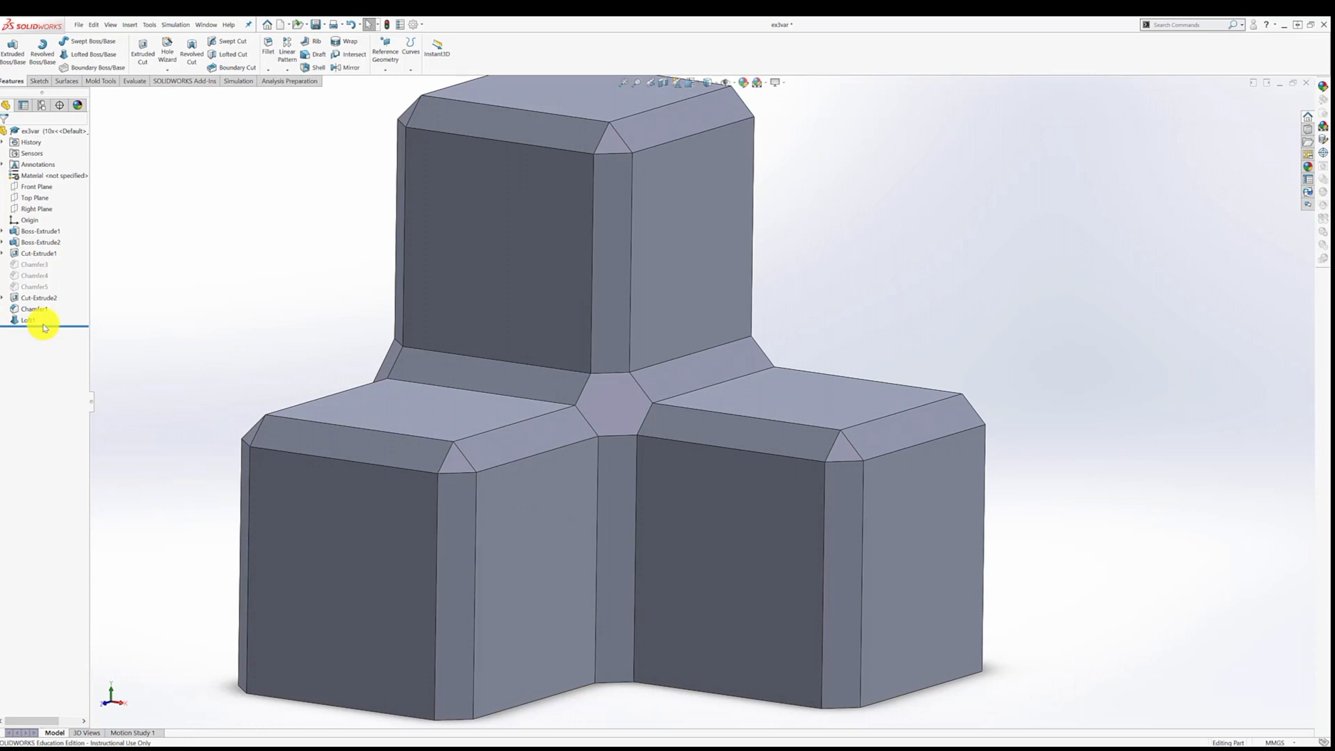
right_click(25, 320)
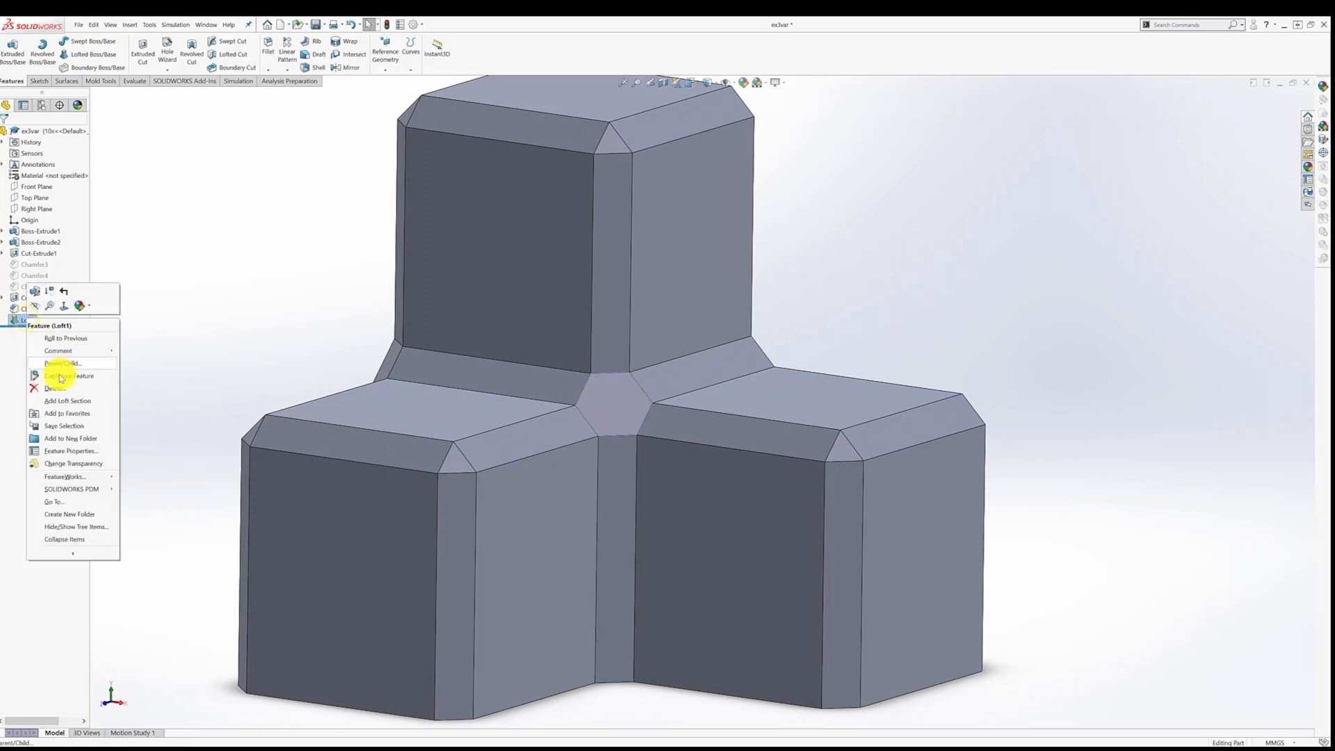
click(54, 388)
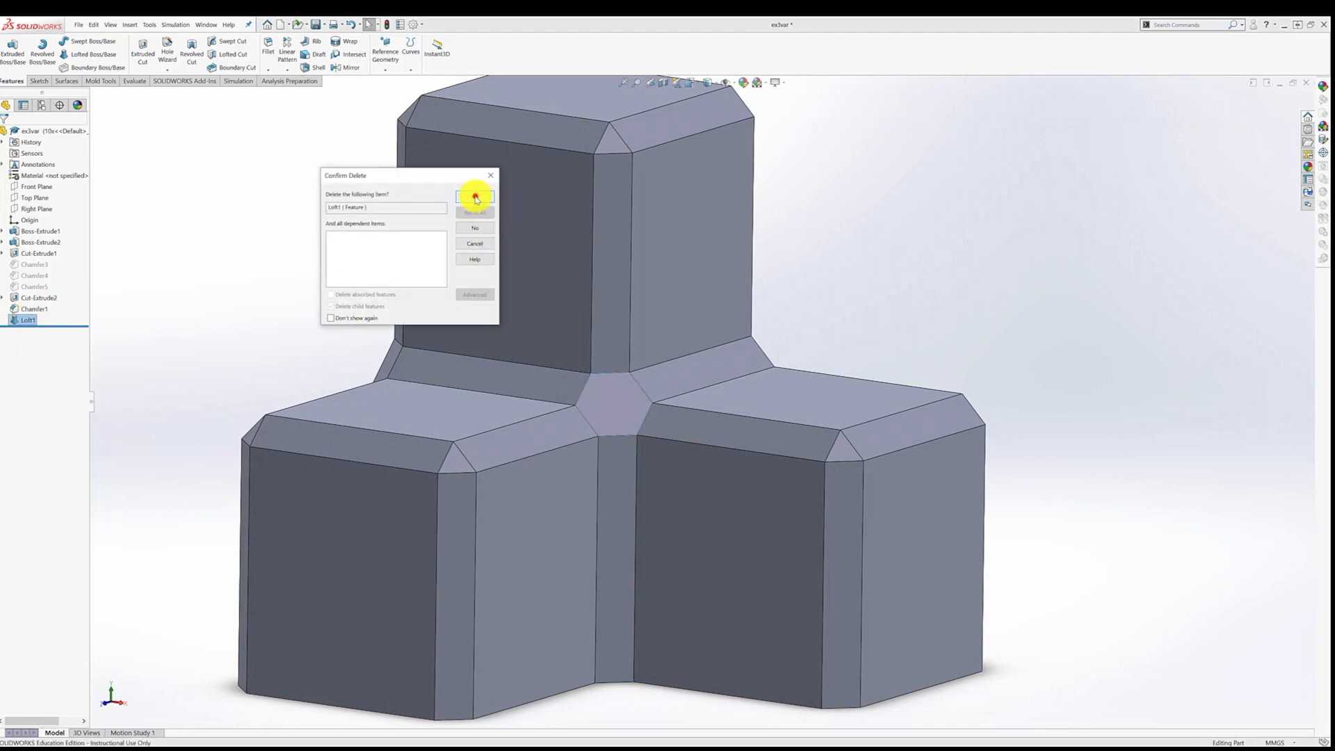
click(475, 197)
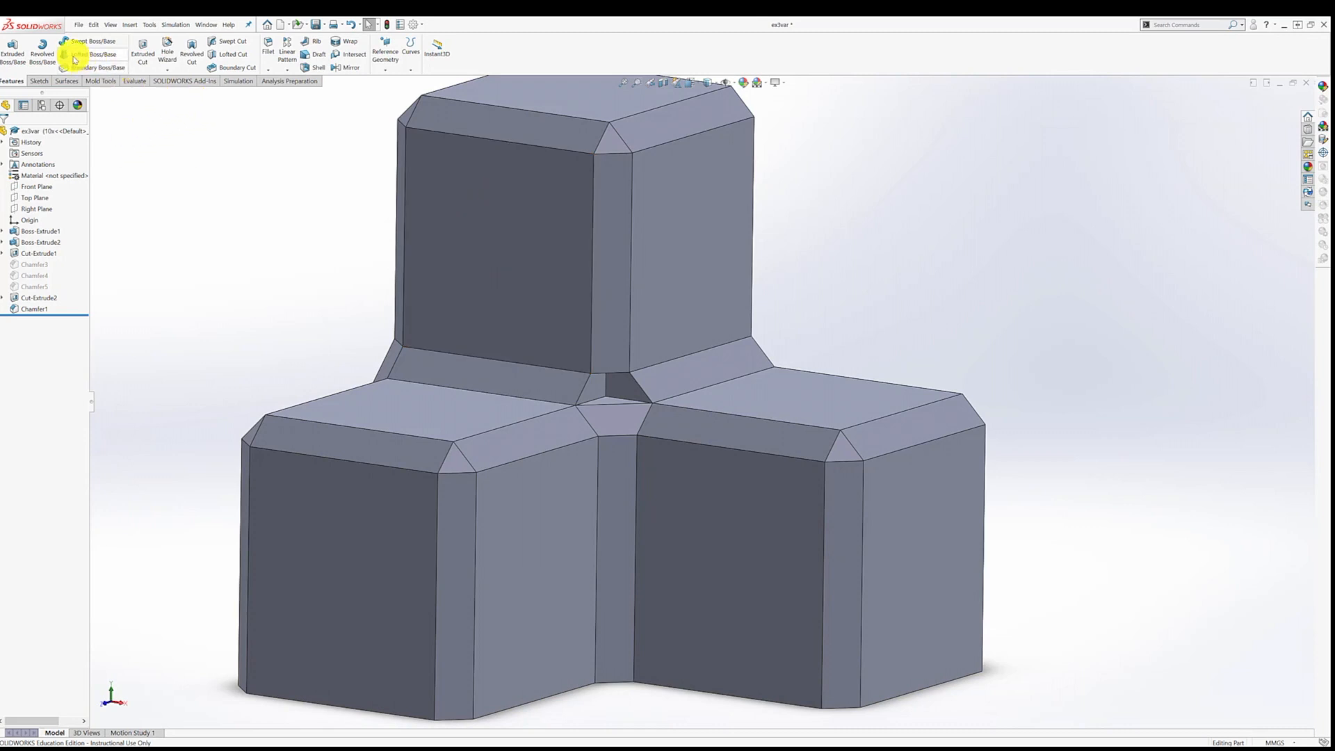
- Create Loft2 using the two opposite notch faces as profiles
click(100, 54)
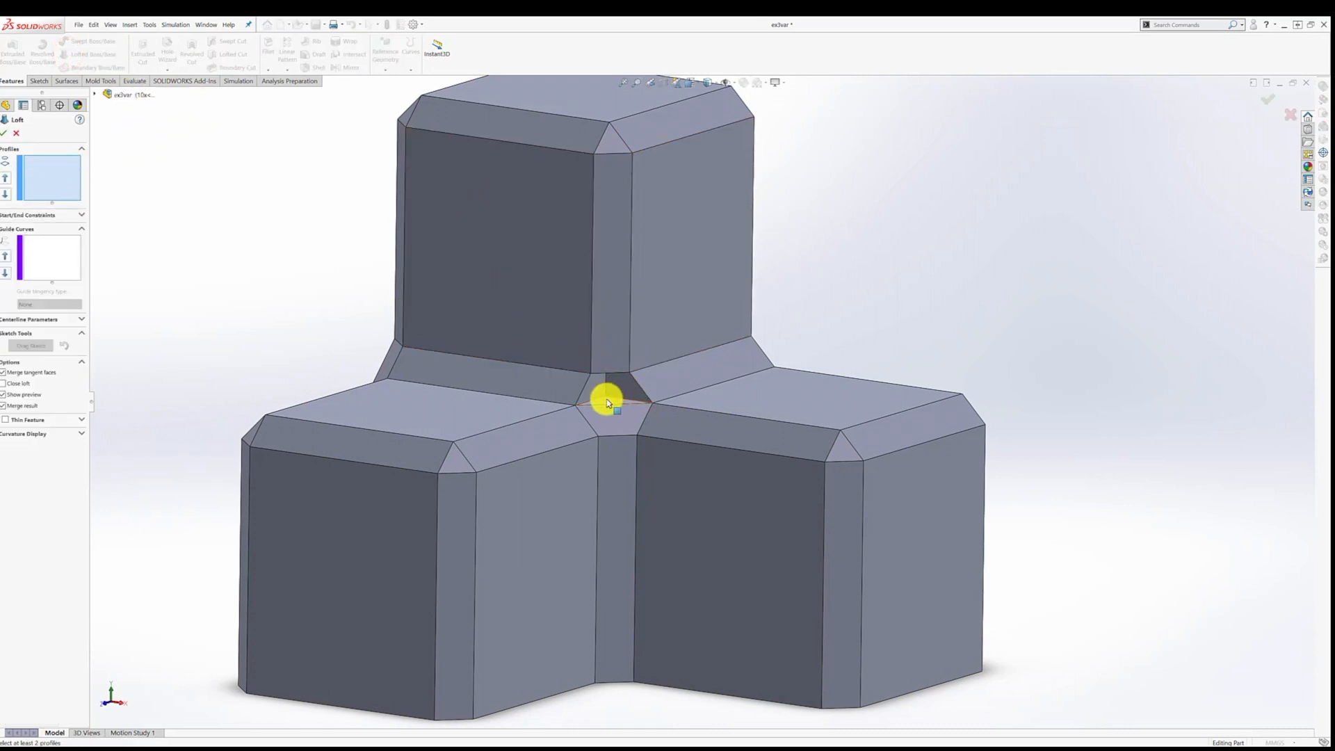
click(611, 401)
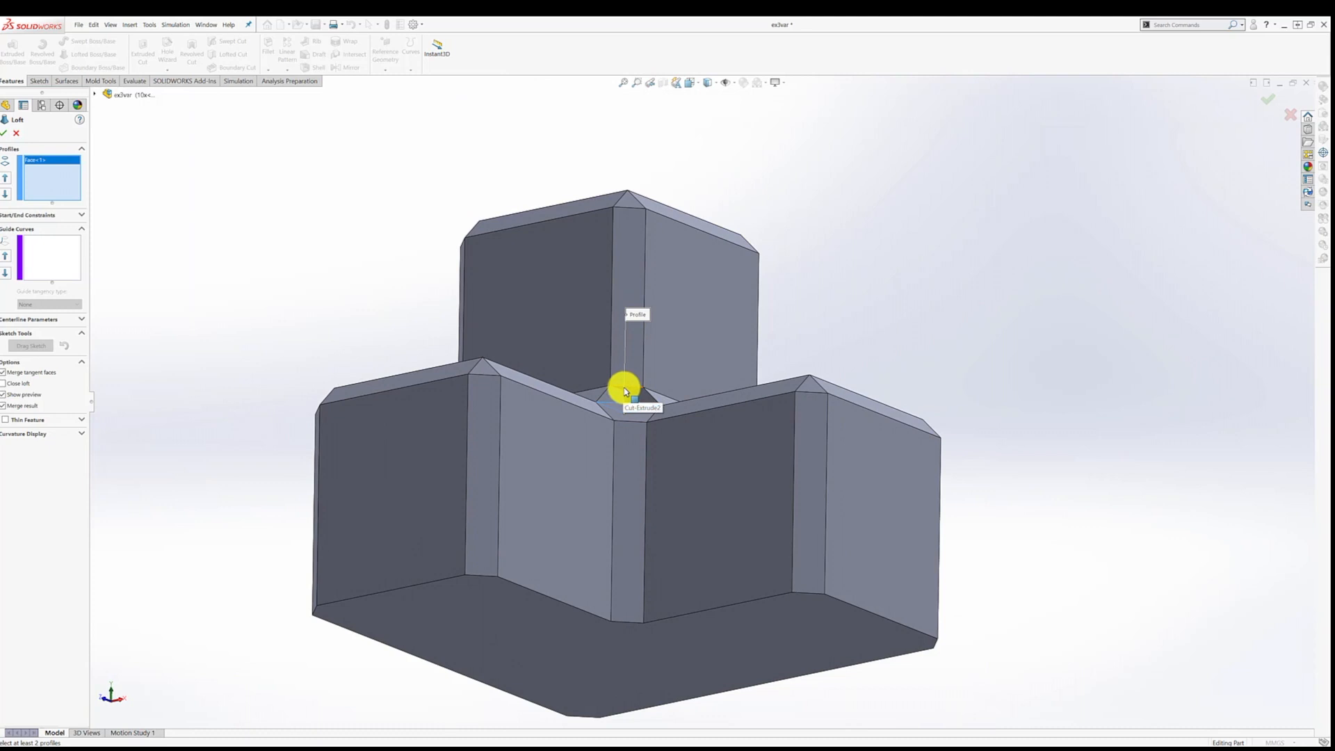
click(626, 392)
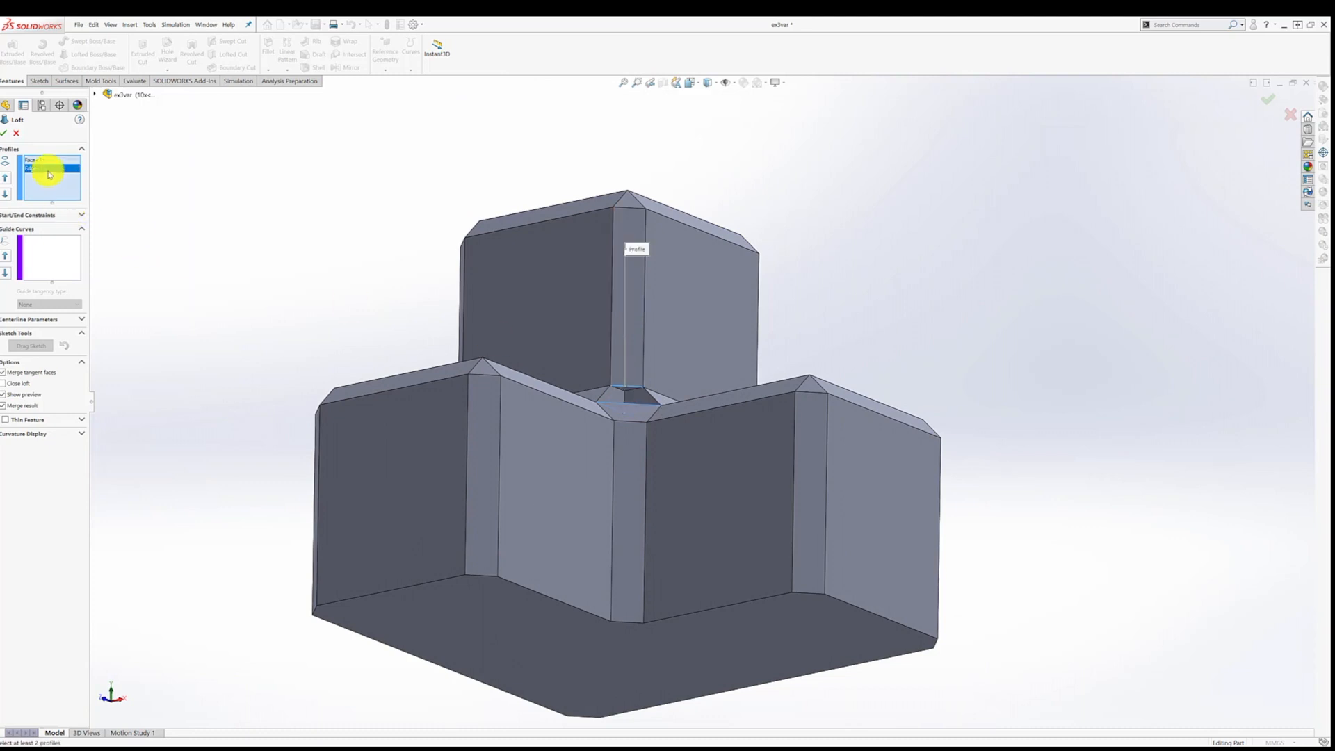
click(613, 380)
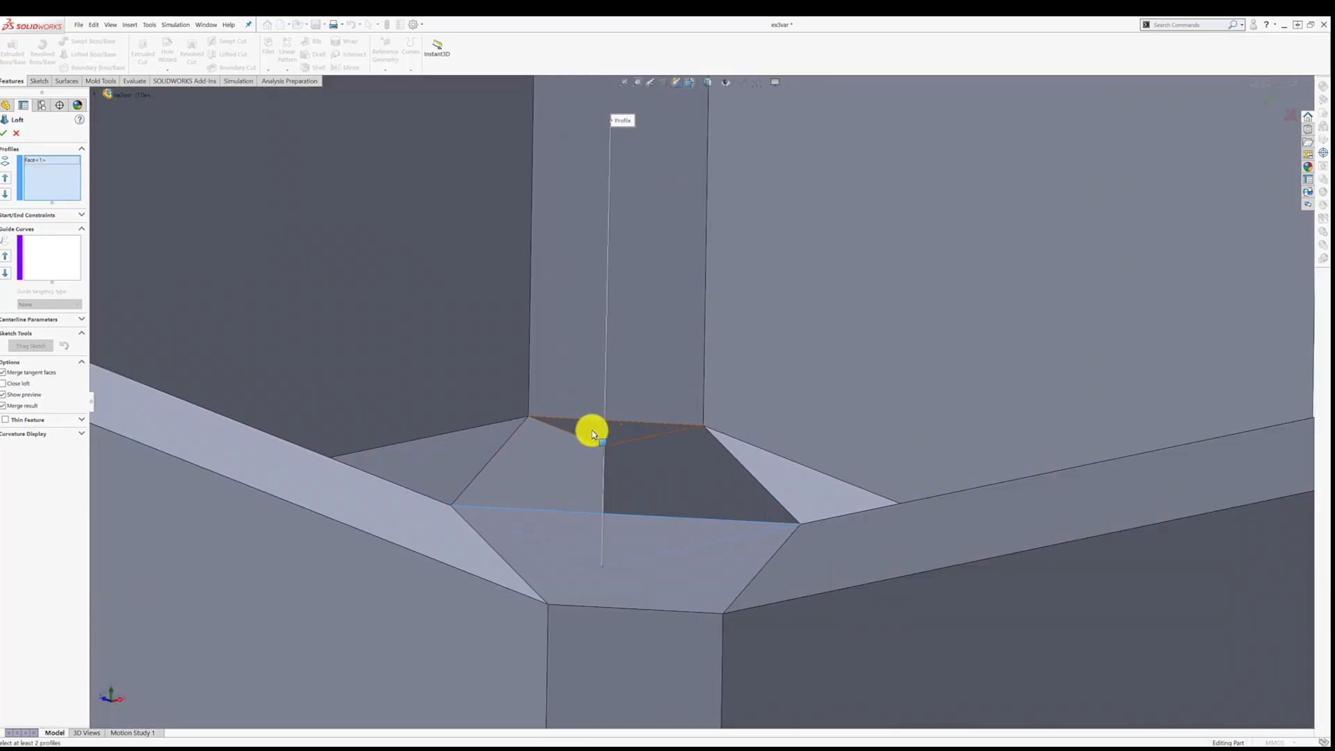
click(704, 440)
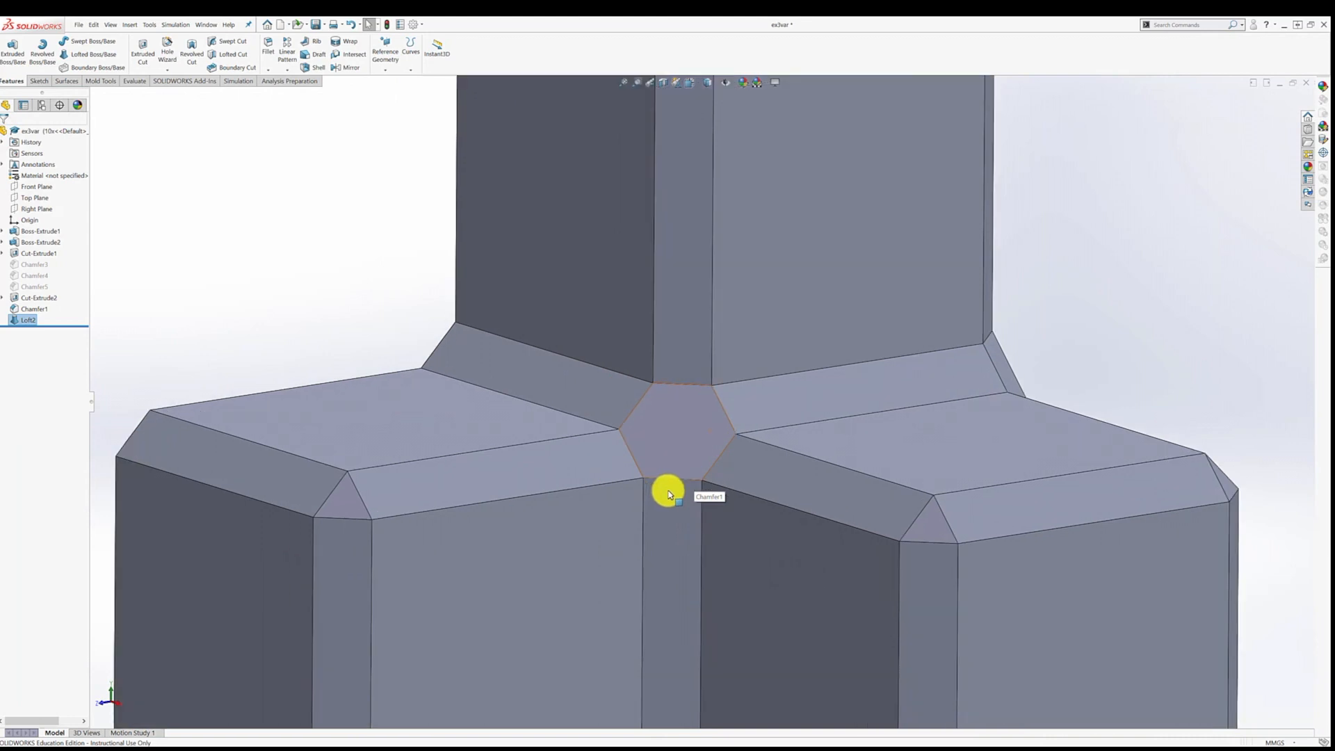
mouse_move(75, 366)
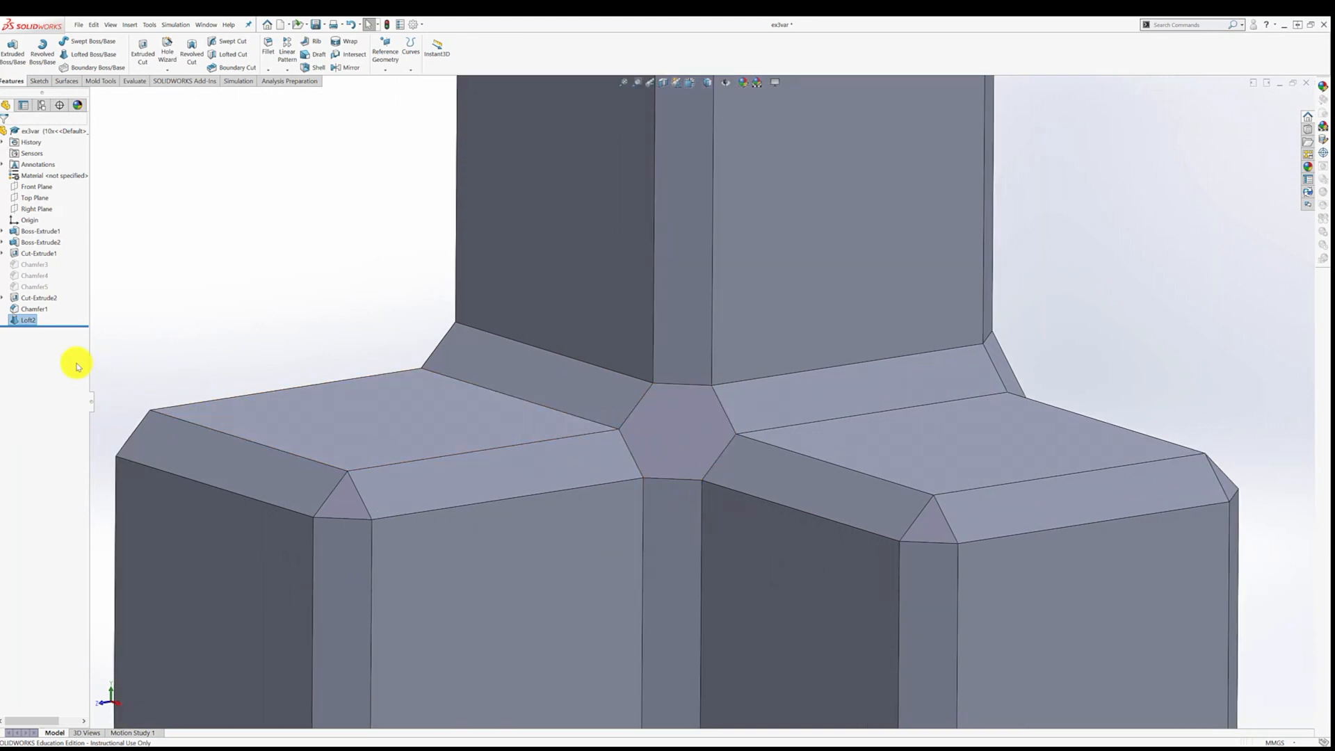
- Choose Edit Feature on Loft2 from the feature tree
right_click(28, 320)
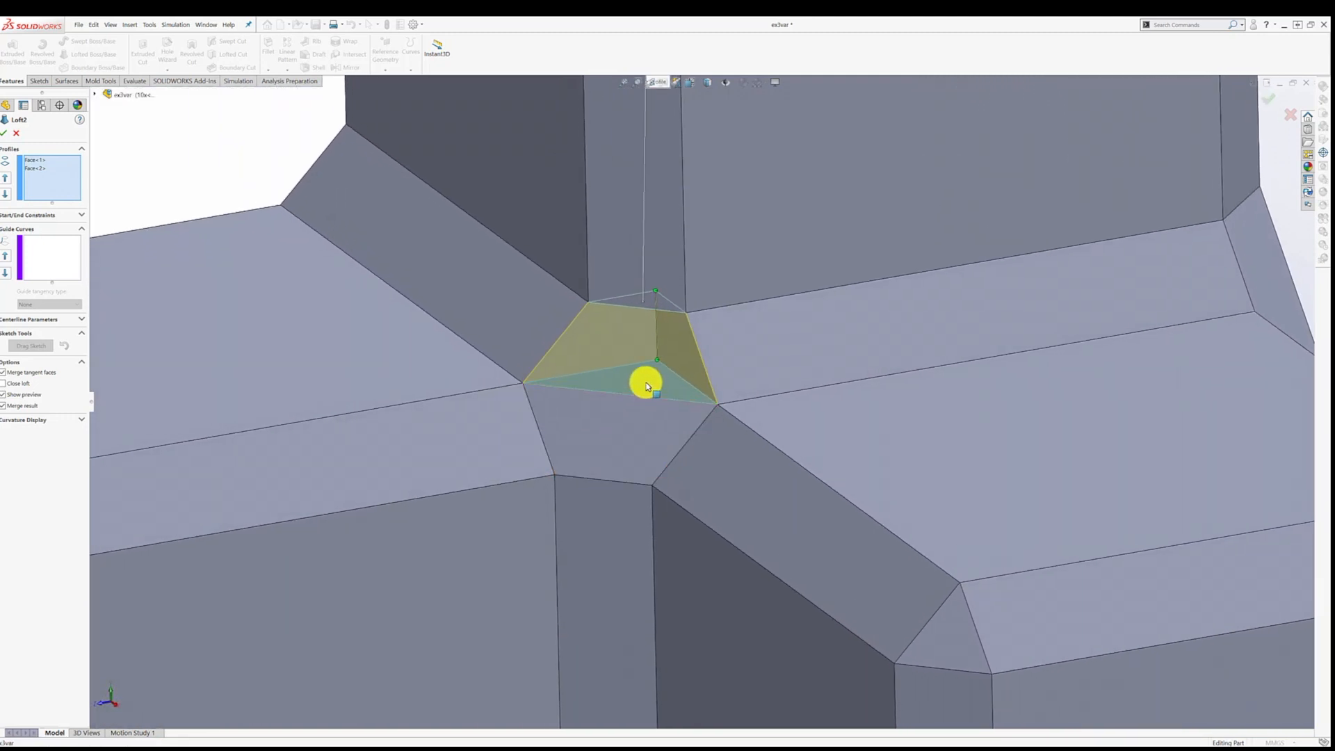
- Drag Loft2's connector handles onto the corners of both notch-face profiles
drag(647, 384, 656, 299)
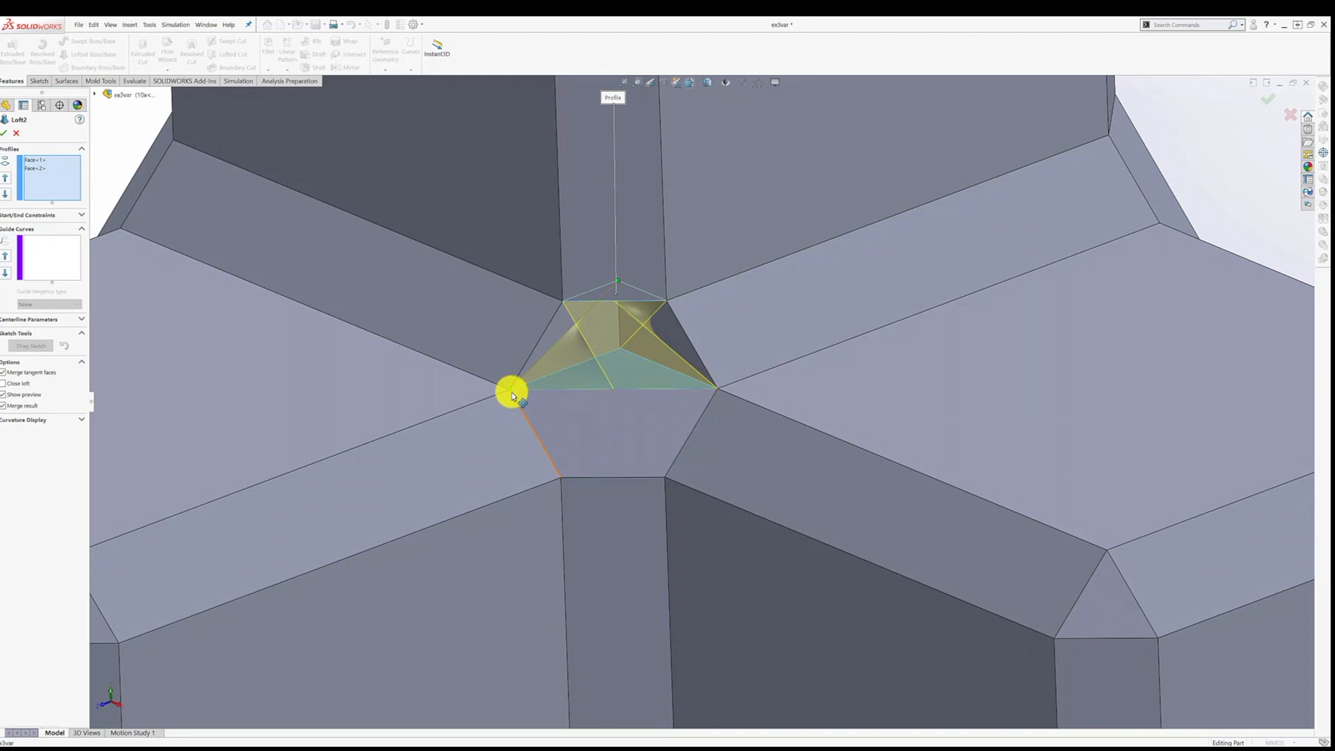
drag(511, 391, 625, 354)
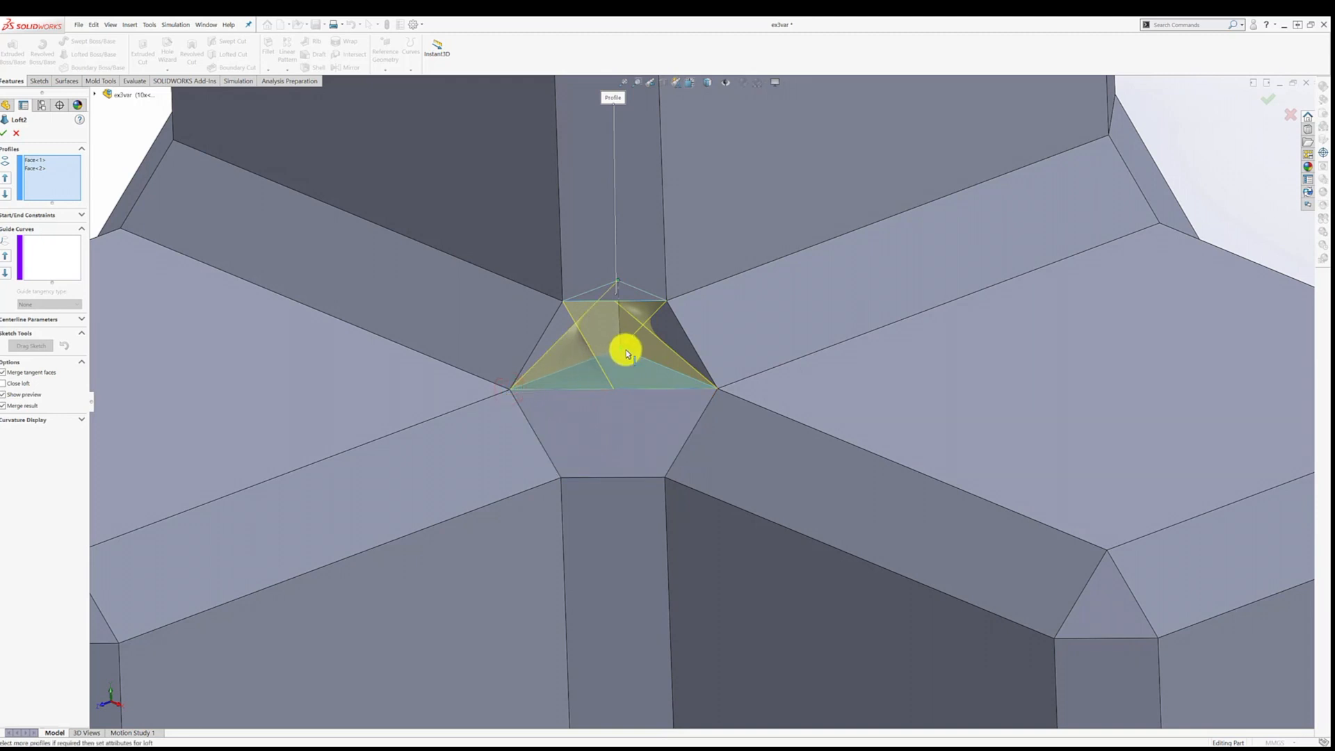